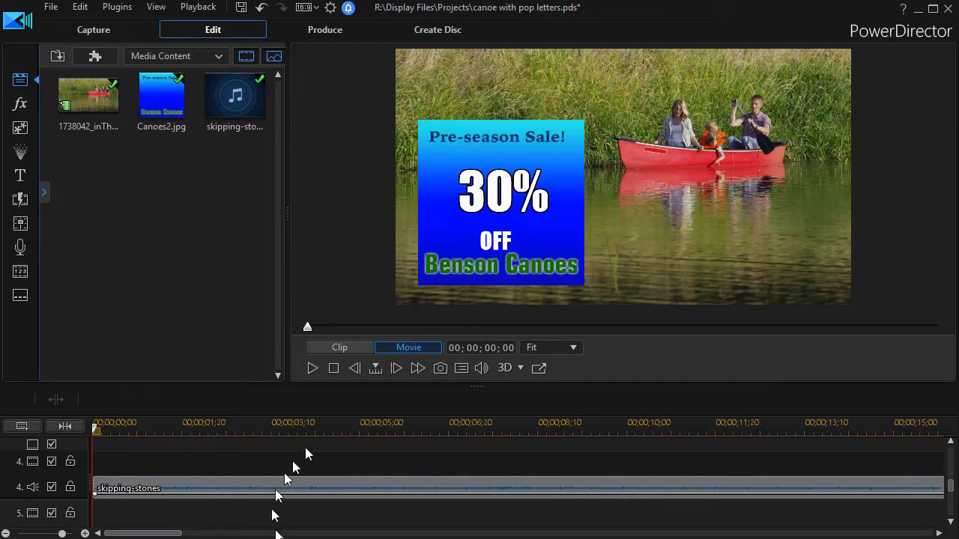
{"action": "mouse_move", "coordinate": [312, 368]}
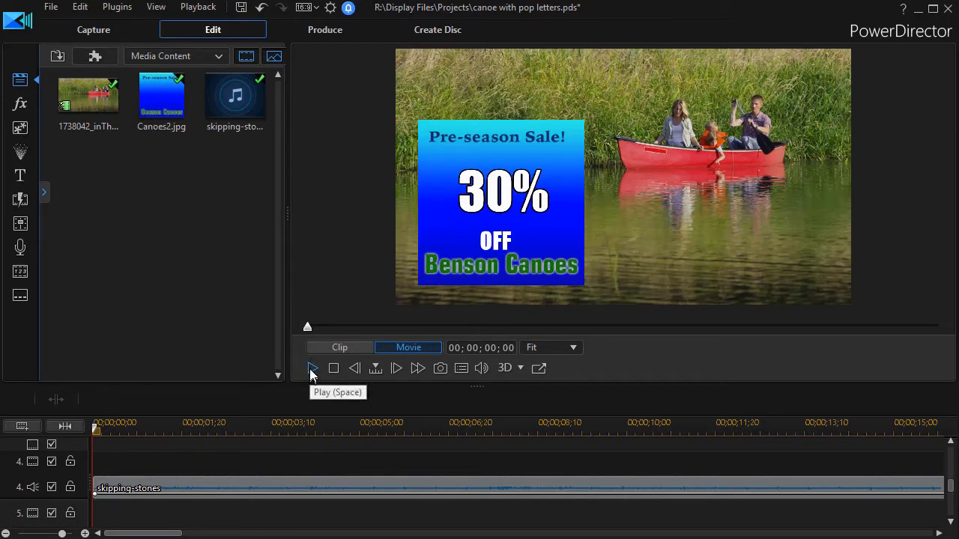
- Preview the canoe sale-sign footage from the timeline and return to the start
{"action": "left_click", "coordinate": [312, 368]}
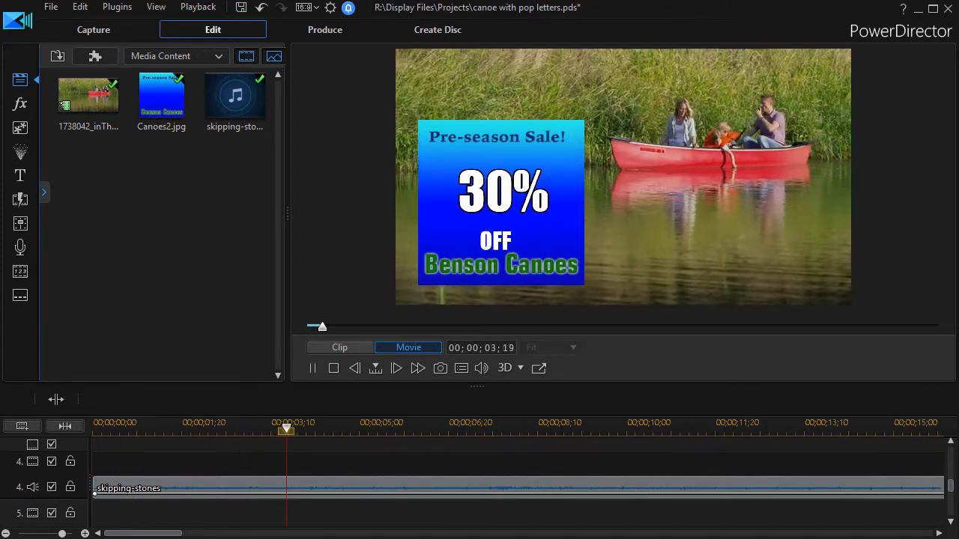
{"action": "left_click", "coordinate": [395, 369]}
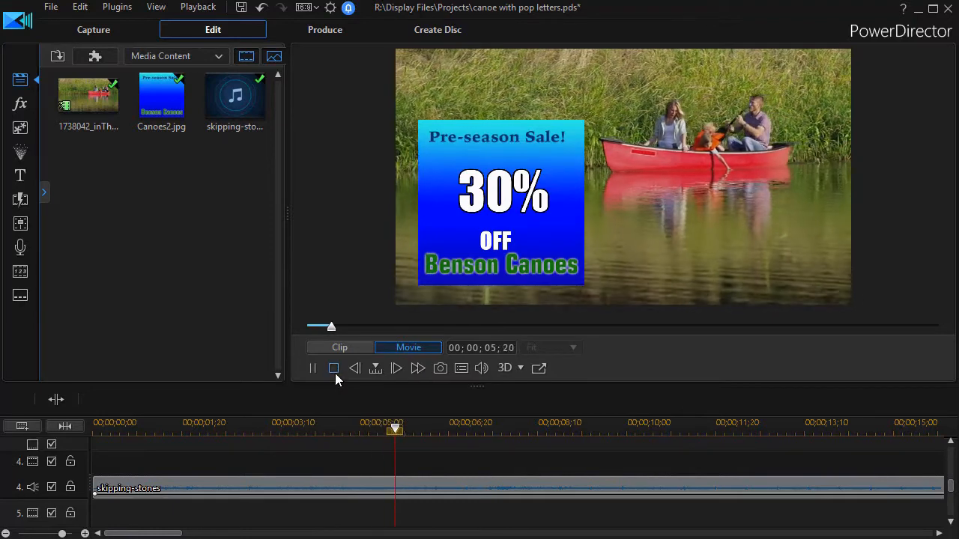
{"action": "left_click", "coordinate": [332, 368]}
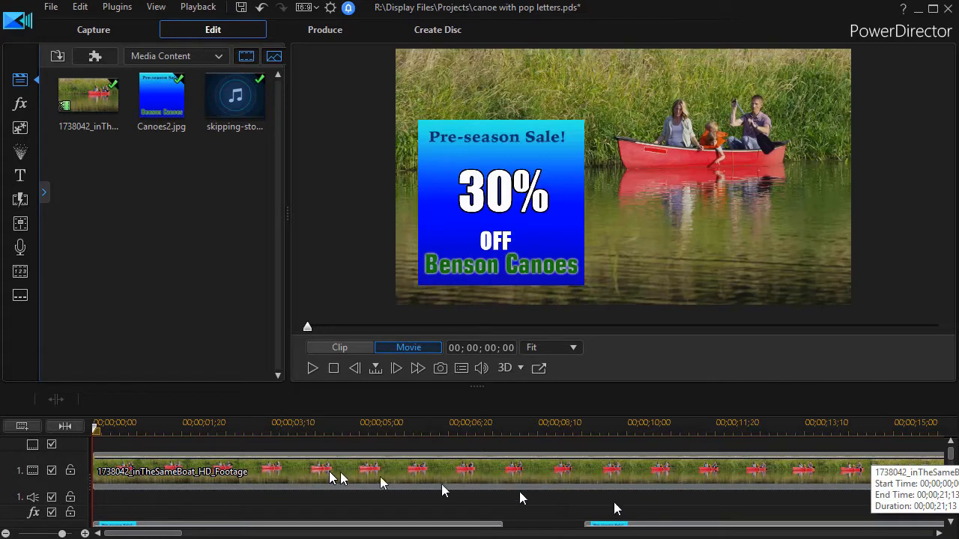
- Scroll to the title track and toggle the 30% title track's visibility in the preview
{"action": "scroll", "scroll_direction": "down", "scroll_amount": 3}
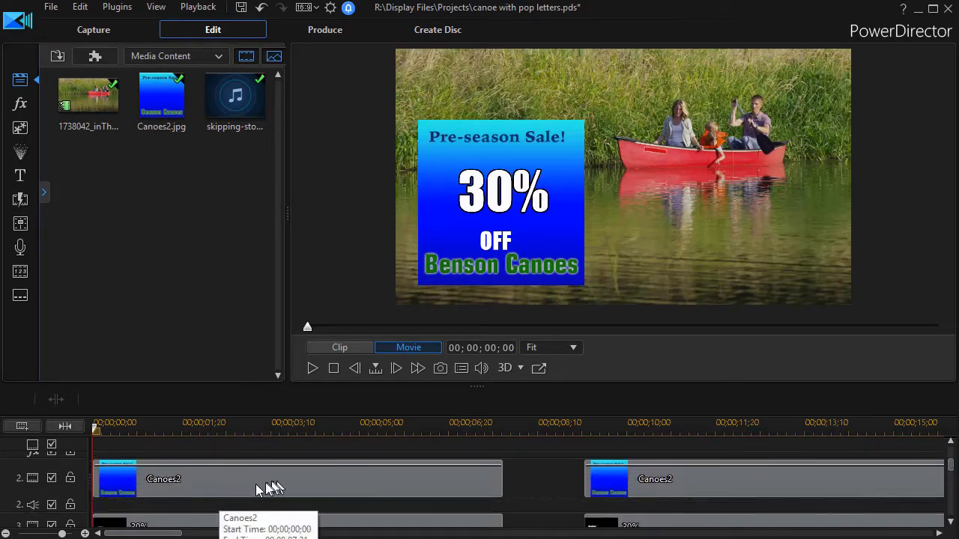
{"action": "mouse_move", "coordinate": [261, 480]}
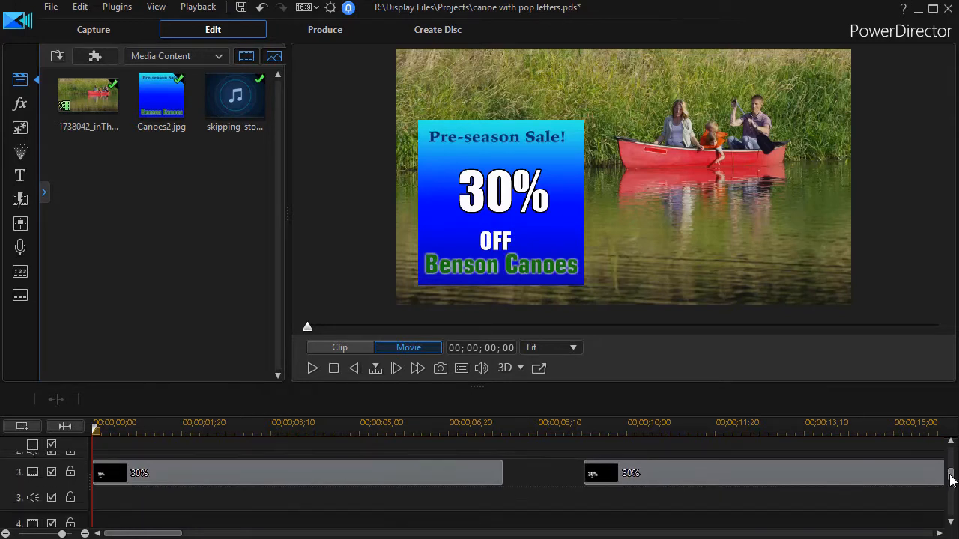
{"action": "left_click", "coordinate": [51, 471]}
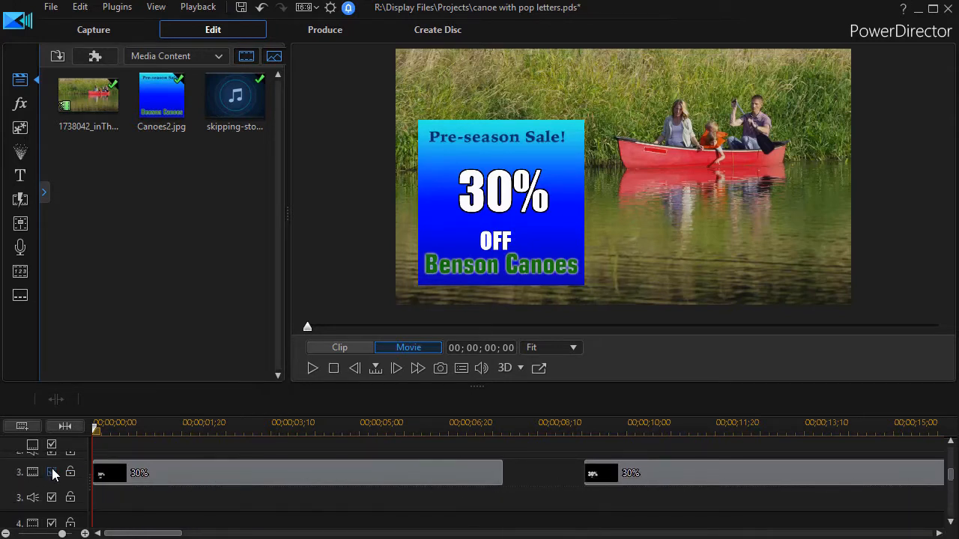
{"action": "left_click", "coordinate": [51, 472]}
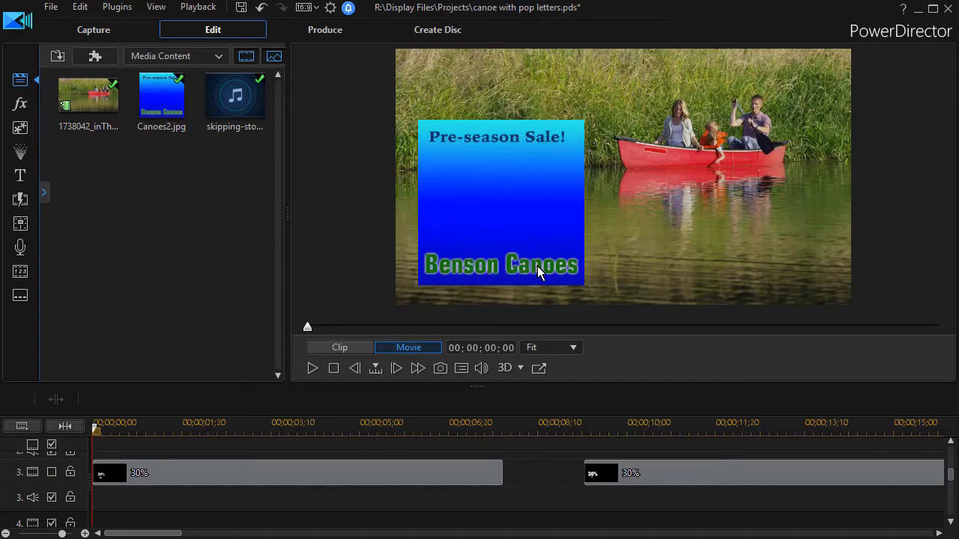
{"action": "mouse_move", "coordinate": [311, 378]}
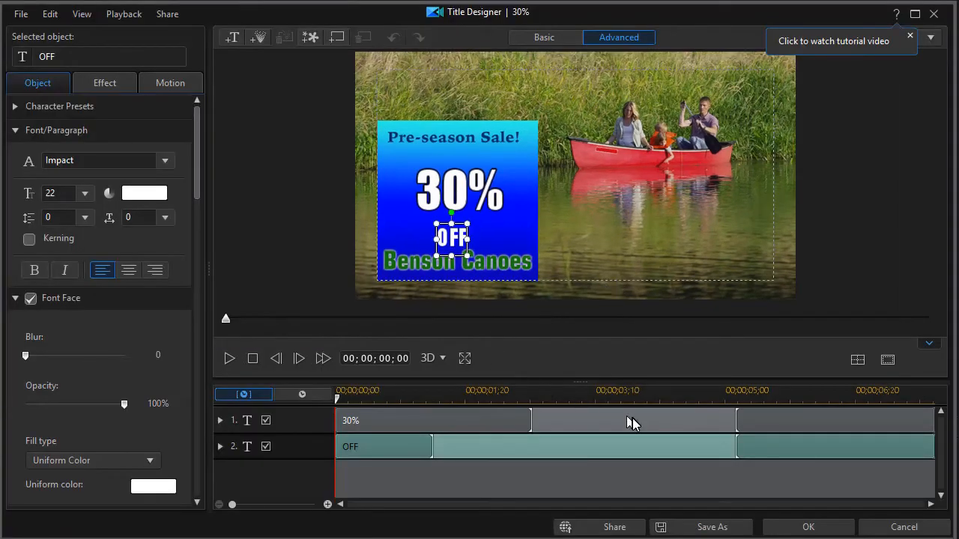
{"action": "mouse_move", "coordinate": [237, 423]}
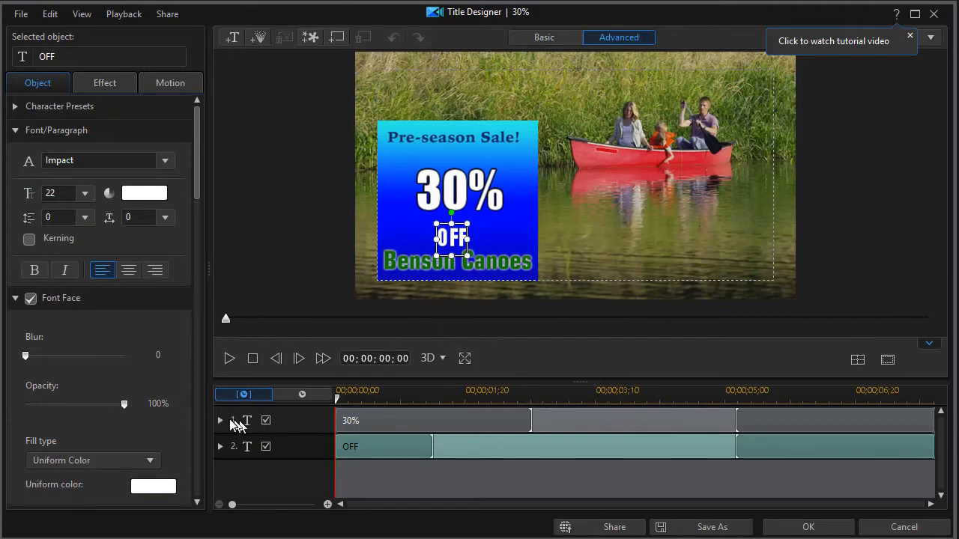
- Open the 30% title in Title Designer and select the 30% text layer instead of OFF
{"action": "left_click", "coordinate": [433, 419]}
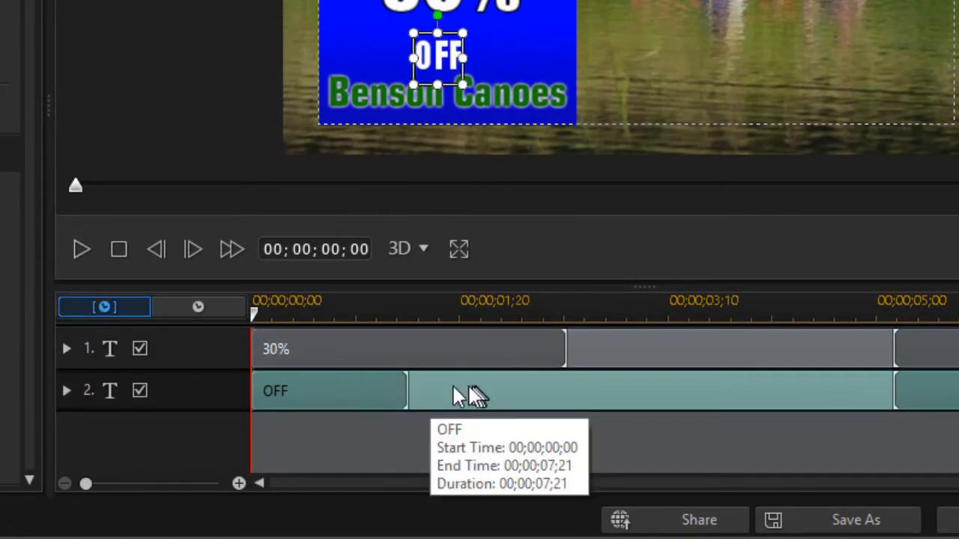
{"action": "mouse_move", "coordinate": [464, 396]}
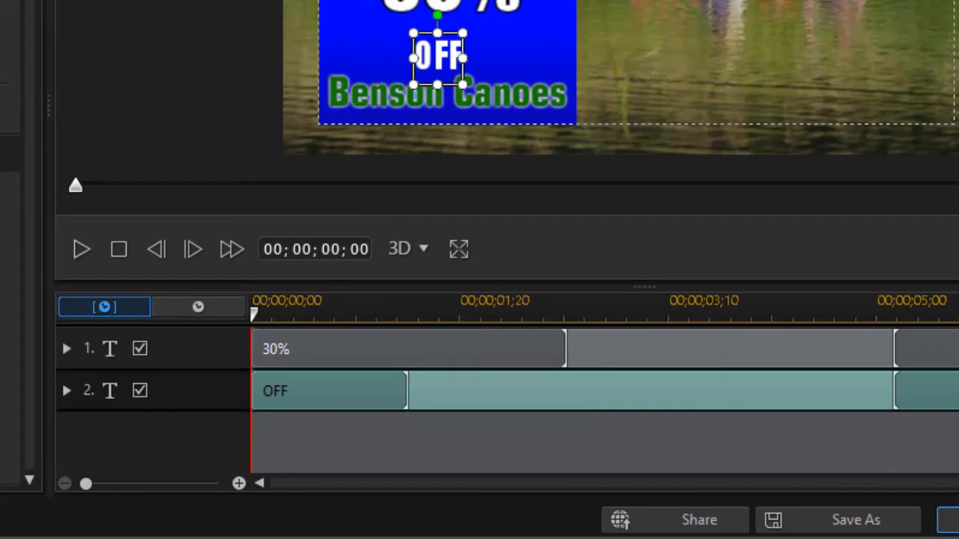
{"action": "mouse_move", "coordinate": [383, 358]}
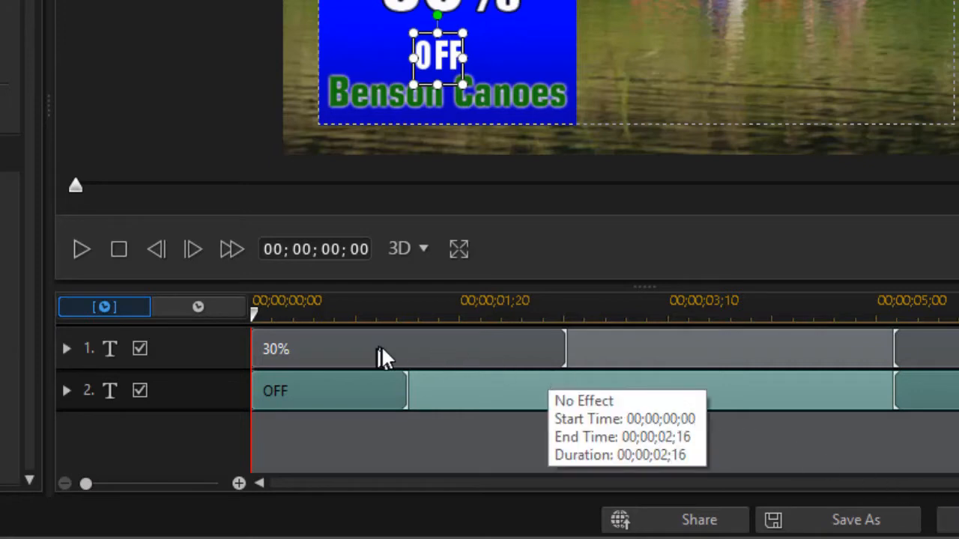
{"action": "left_click", "coordinate": [389, 347]}
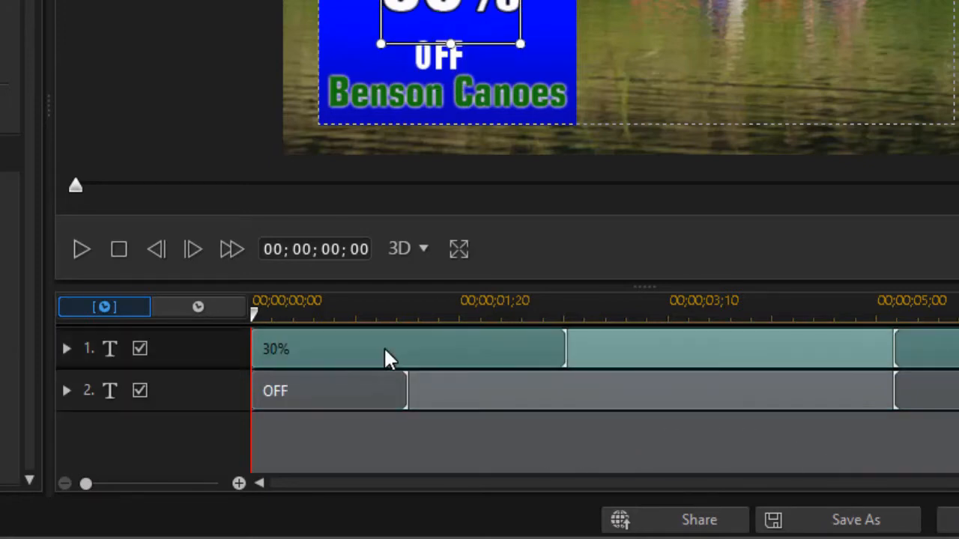
{"action": "mouse_move", "coordinate": [72, 359]}
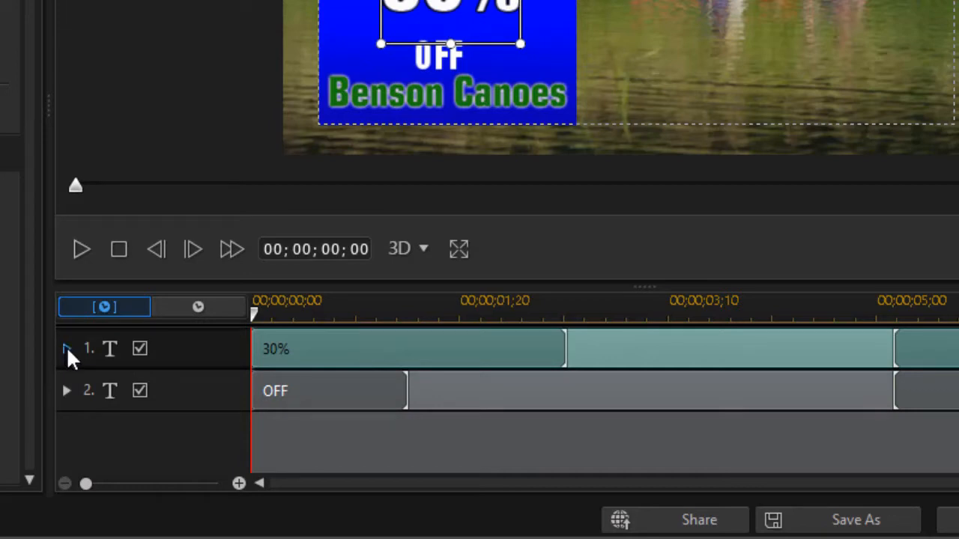
- Expand the 30% text's keyframe rows and move the title time to about one second
{"action": "left_click", "coordinate": [66, 347]}
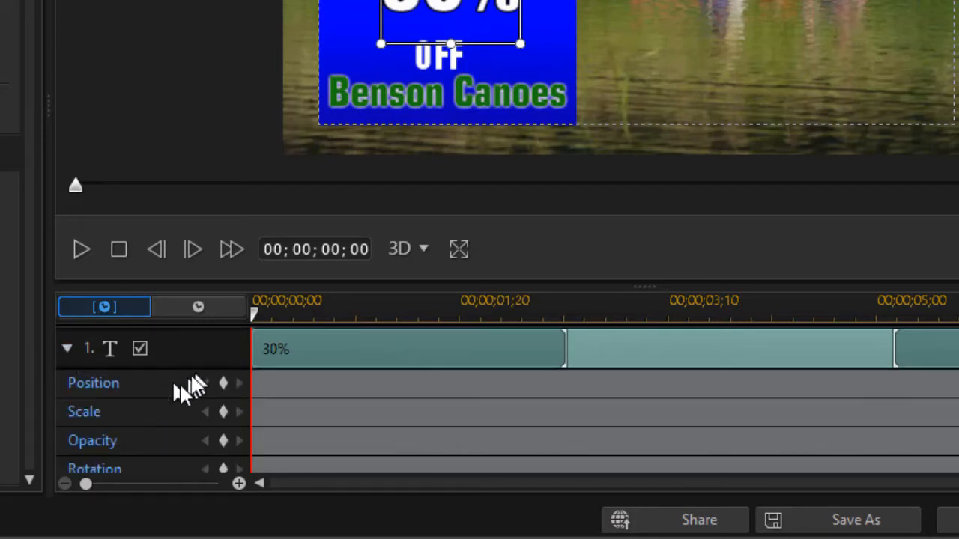
{"action": "mouse_move", "coordinate": [147, 416]}
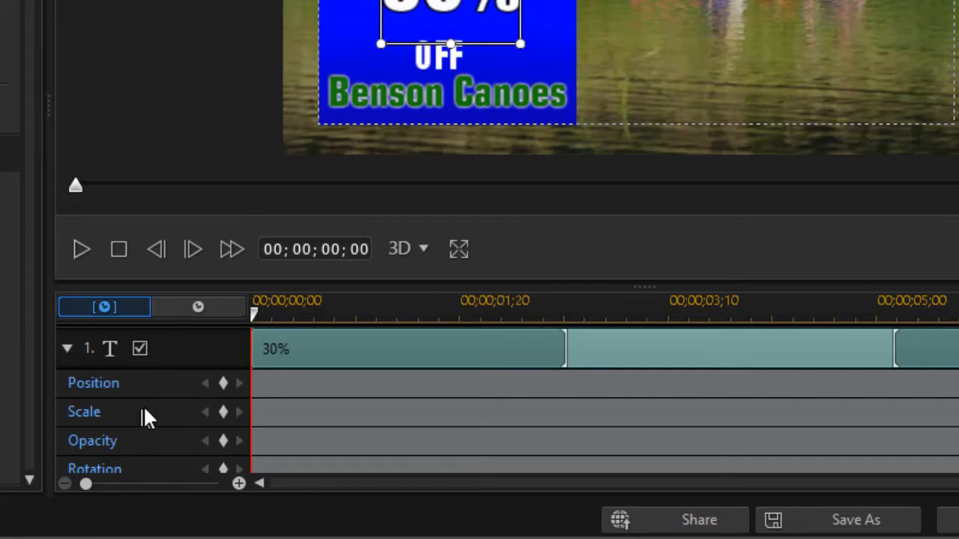
{"action": "mouse_move", "coordinate": [267, 322]}
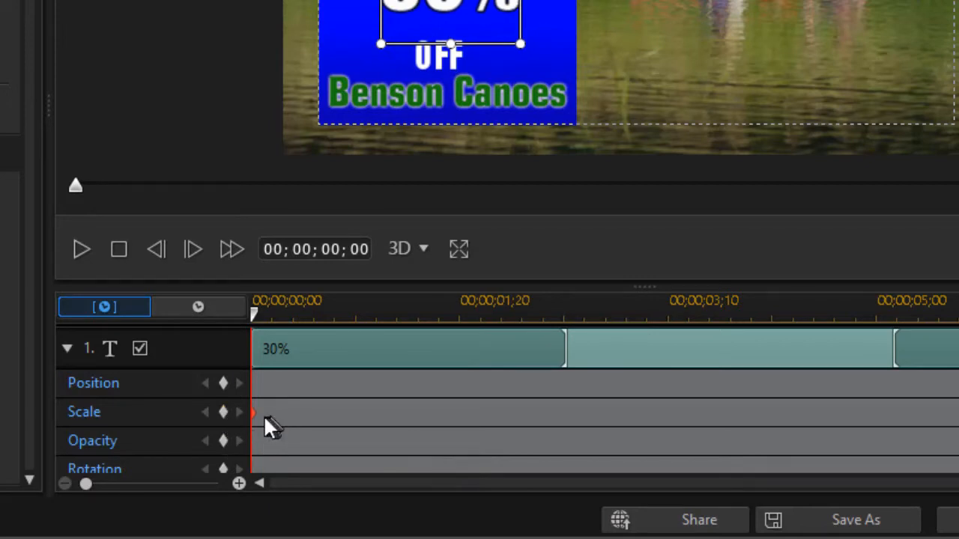
{"action": "mouse_move", "coordinate": [262, 426]}
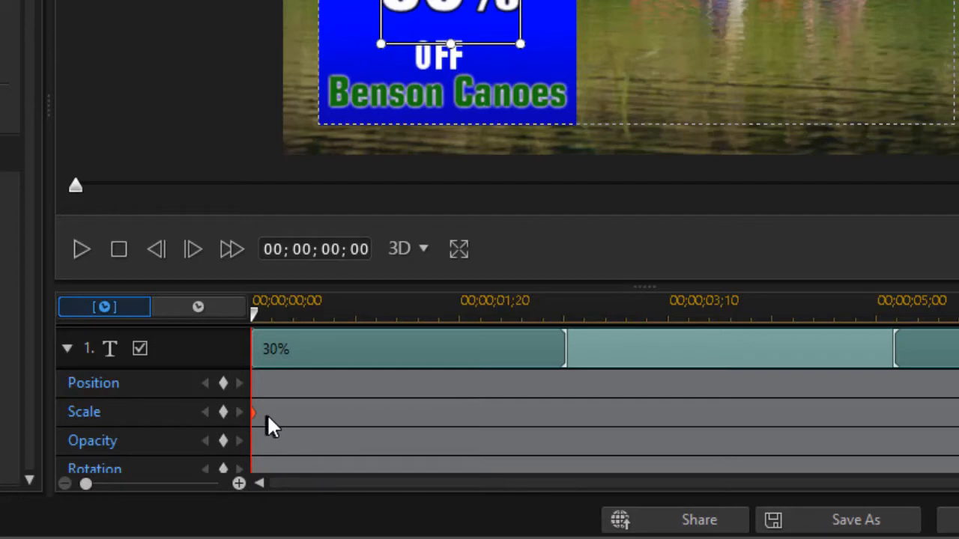
{"action": "mouse_move", "coordinate": [258, 322]}
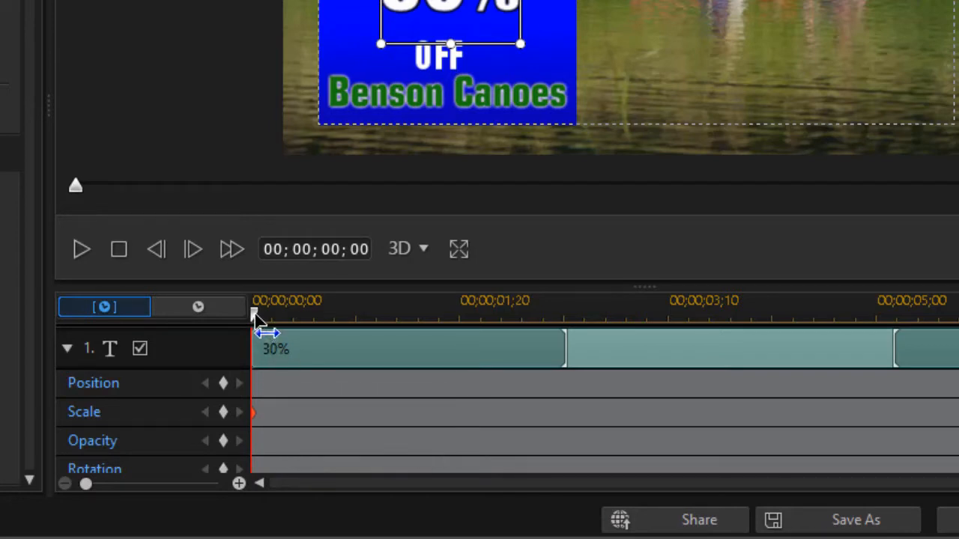
{"action": "left_click_drag", "start_coordinate": [253, 315], "coordinate": [342, 315]}
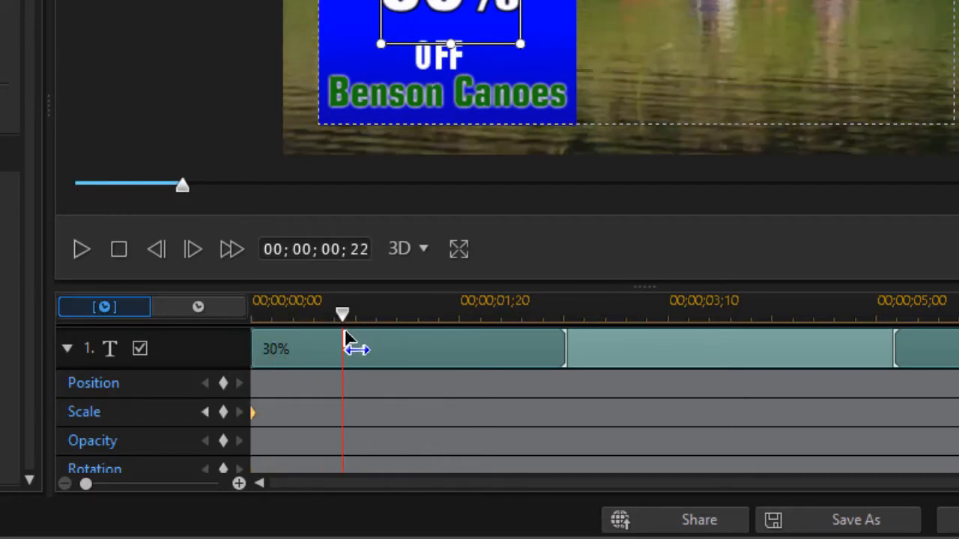
{"action": "left_click_drag", "start_coordinate": [341, 313], "coordinate": [380, 313]}
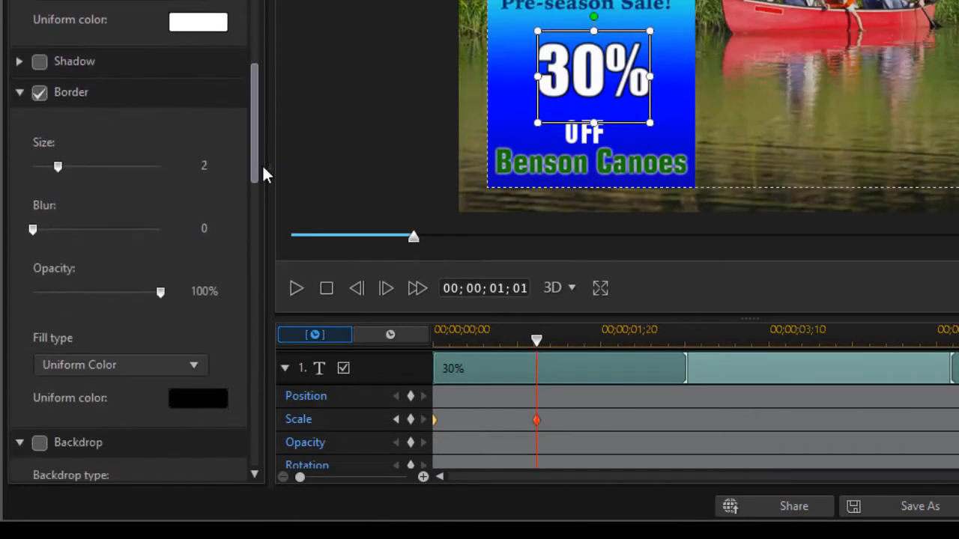
- In Object Settings, raise the 30% text's Scale Width to 1.59 with aspect ratio kept
{"action": "scroll", "scroll_direction": "down", "scroll_amount": 3}
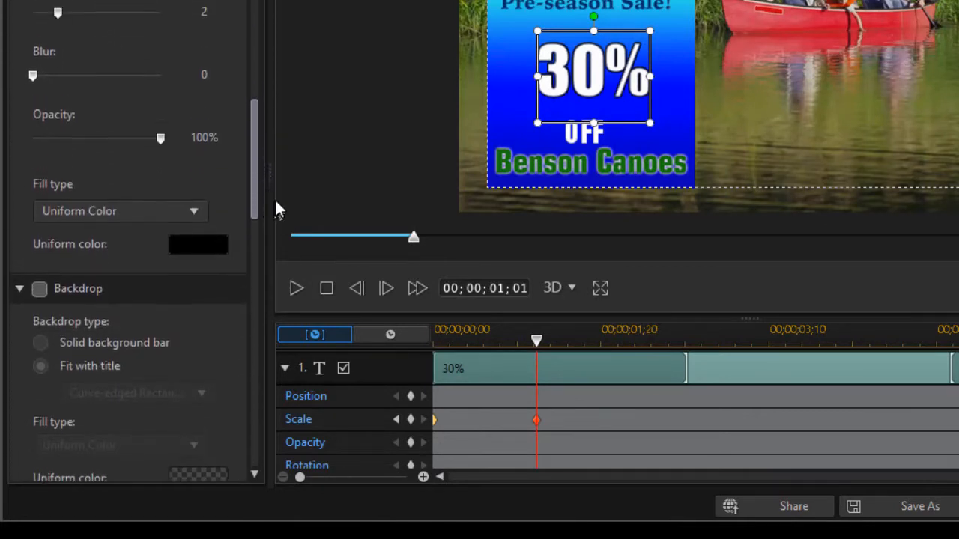
{"action": "scroll", "scroll_direction": "up", "scroll_amount": 3}
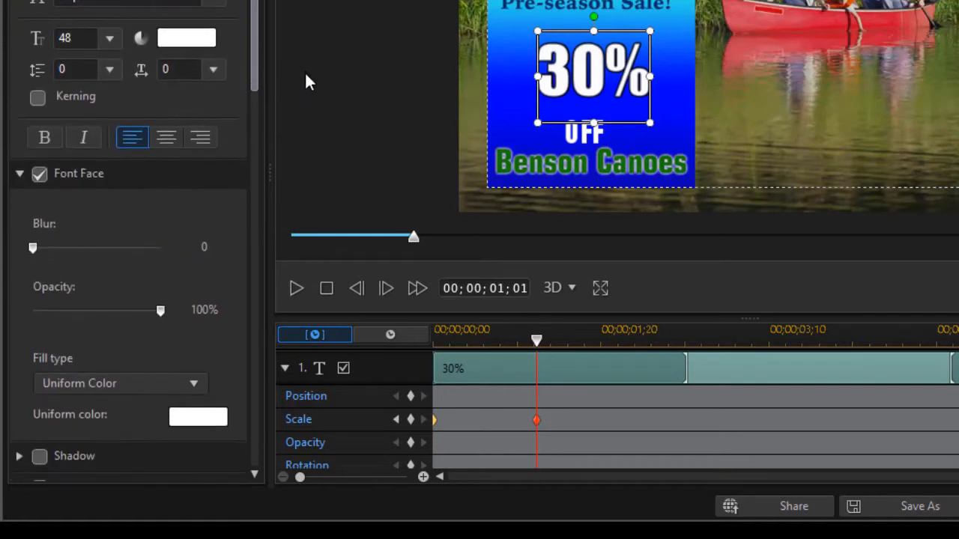
{"action": "scroll", "scroll_direction": "down", "scroll_amount": 3}
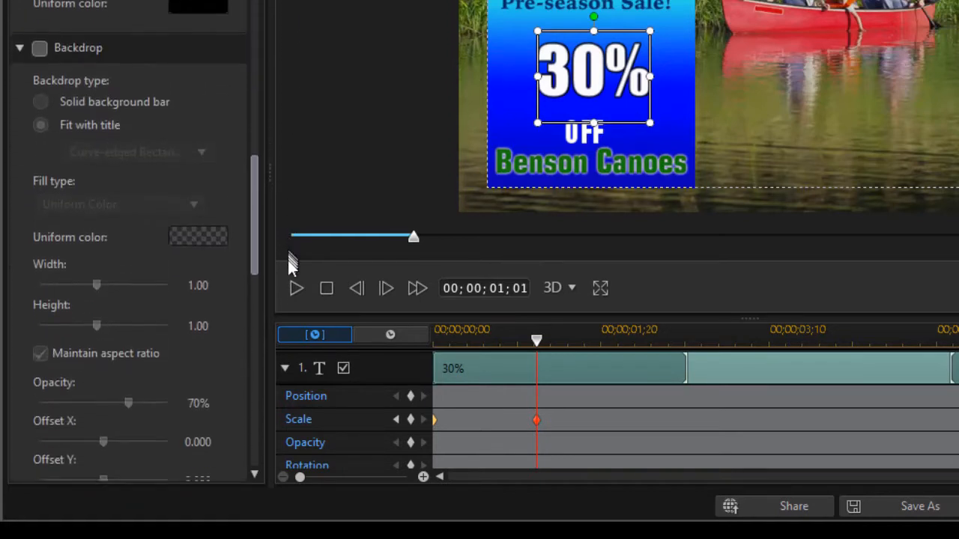
{"action": "scroll", "scroll_direction": "down", "scroll_amount": 3}
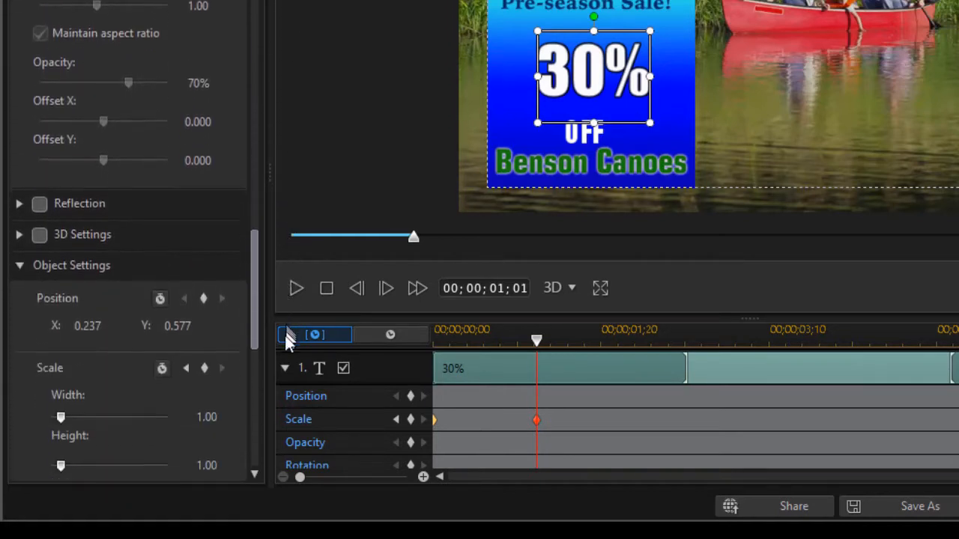
{"action": "scroll", "scroll_direction": "down", "scroll_amount": 3}
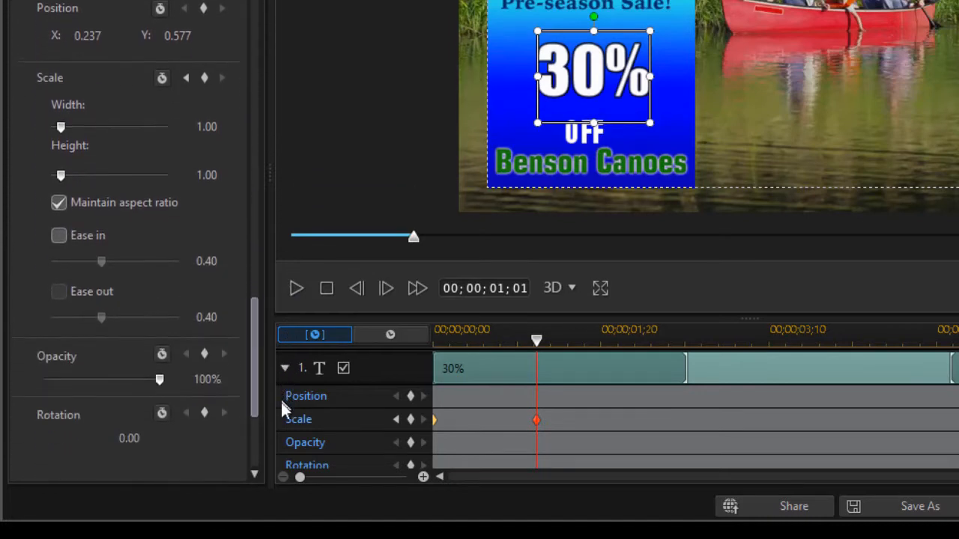
{"action": "scroll", "scroll_direction": "down", "scroll_amount": 3}
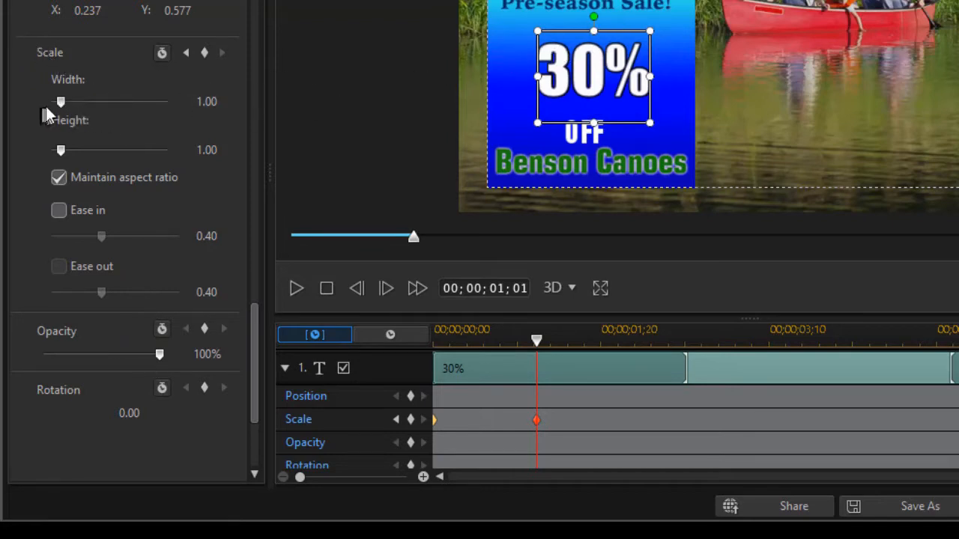
{"action": "mouse_move", "coordinate": [61, 101]}
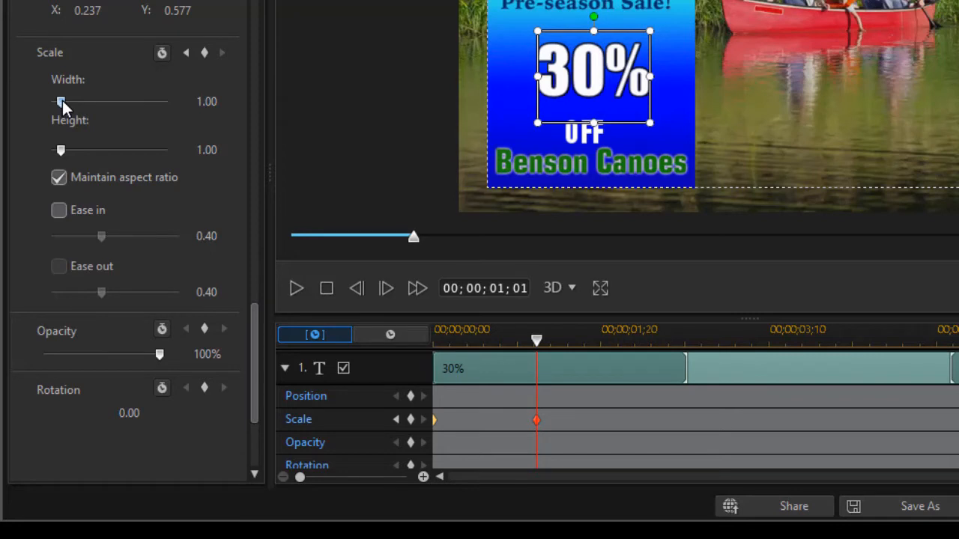
{"action": "left_click_drag", "start_coordinate": [62, 101], "coordinate": [72, 101]}
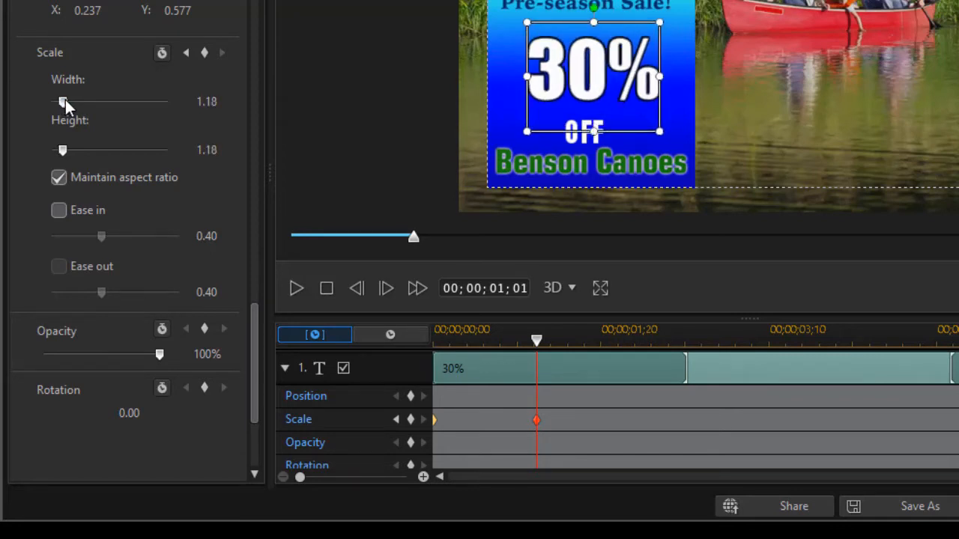
{"action": "left_click_drag", "start_coordinate": [59, 102], "coordinate": [67, 102]}
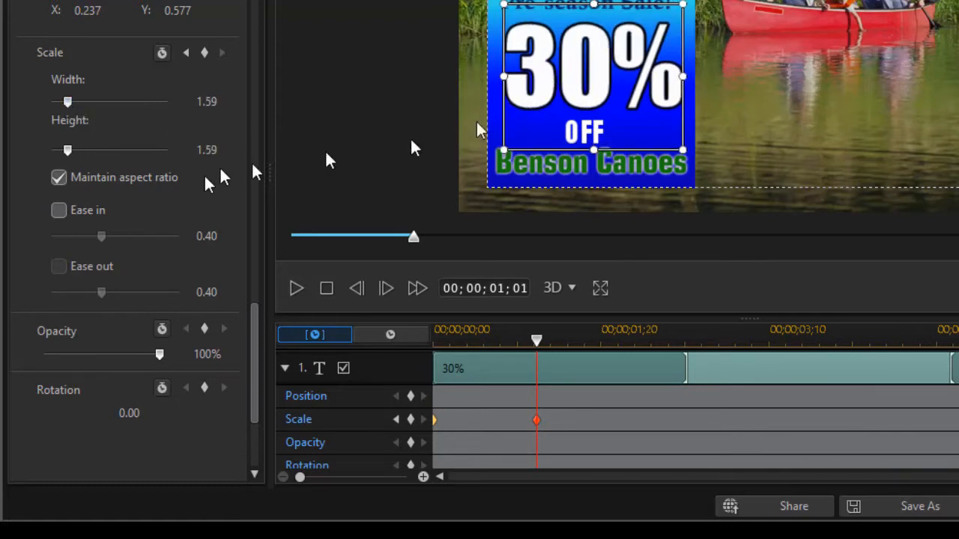
{"action": "mouse_move", "coordinate": [540, 348]}
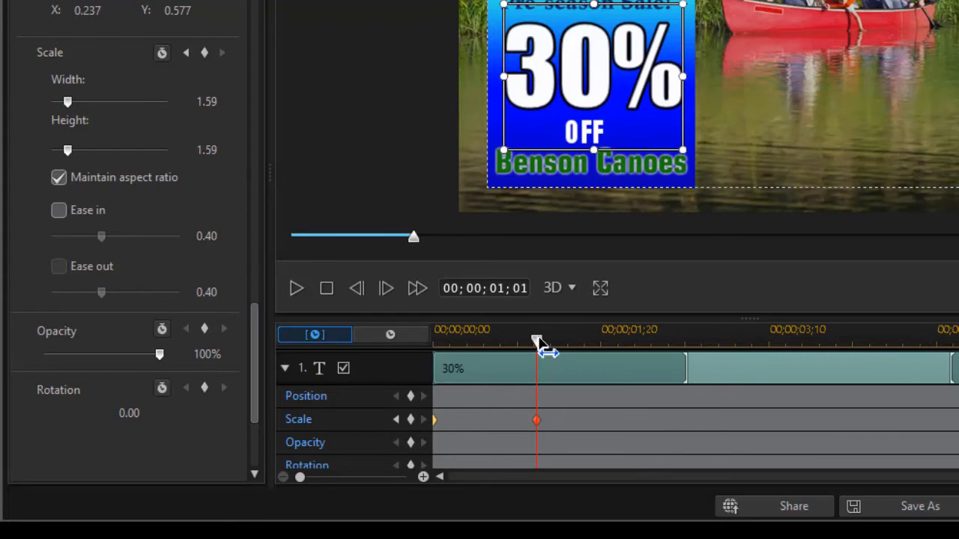
- Move the title playhead to about 2:22 and add a scale keyframe there
{"action": "left_click_drag", "start_coordinate": [537, 341], "coordinate": [546, 342]}
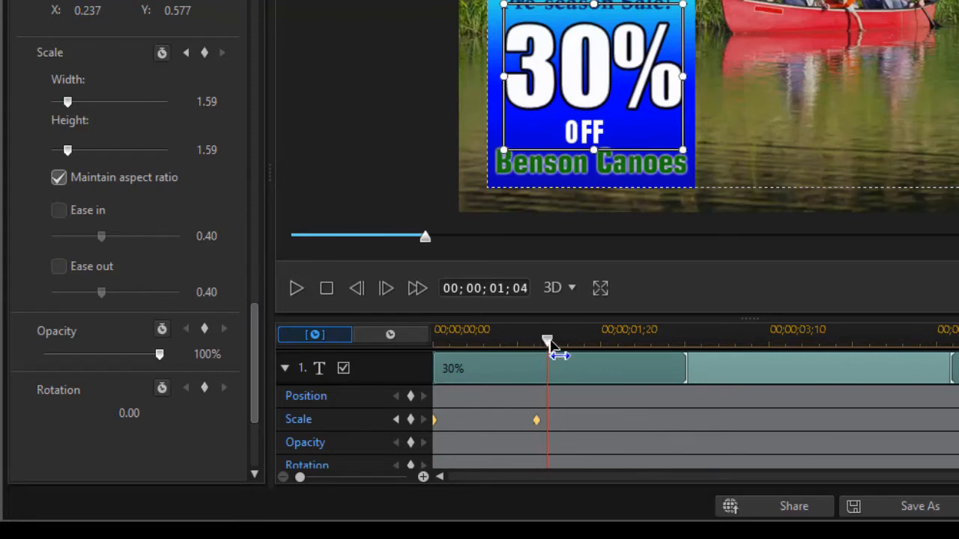
{"action": "left_click_drag", "start_coordinate": [546, 339], "coordinate": [725, 338]}
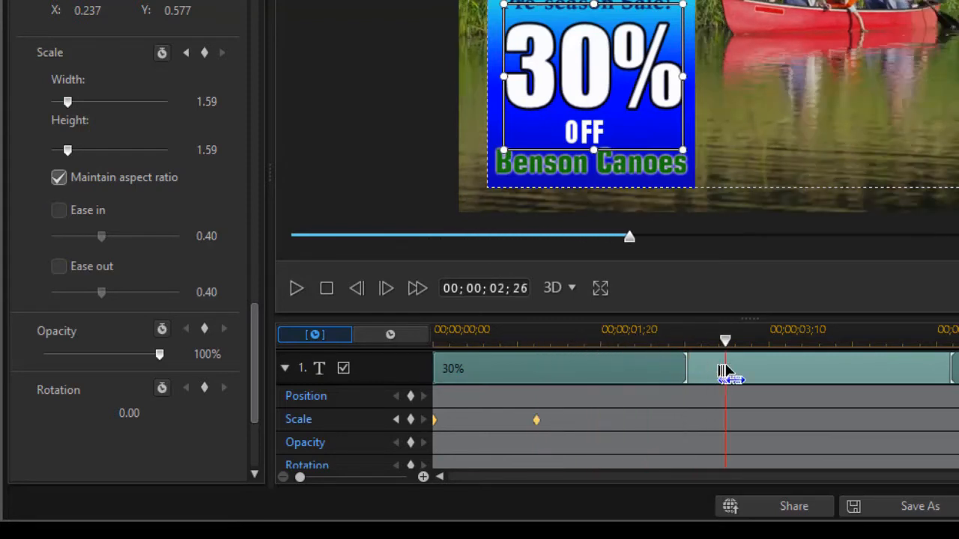
{"action": "left_click_drag", "start_coordinate": [725, 340], "coordinate": [711, 340]}
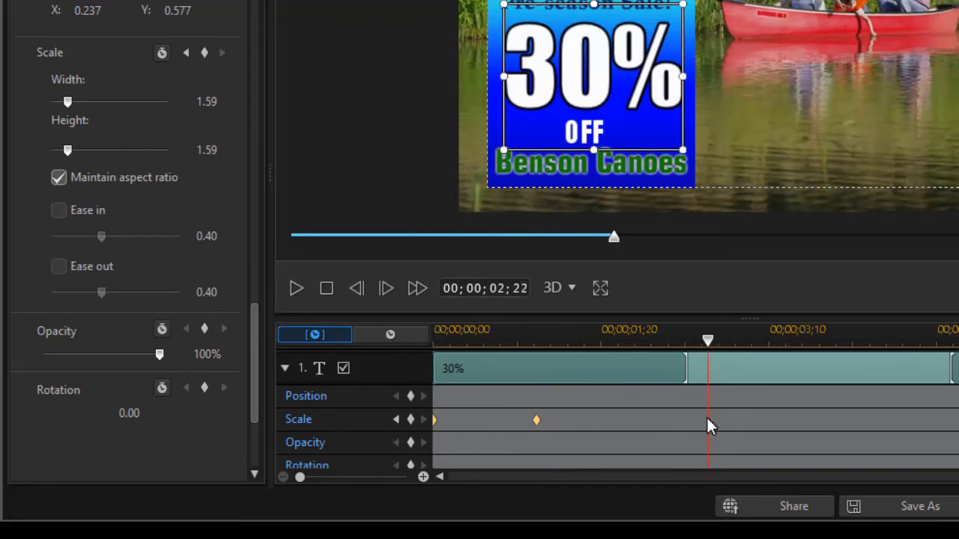
{"action": "right_click", "coordinate": [707, 422]}
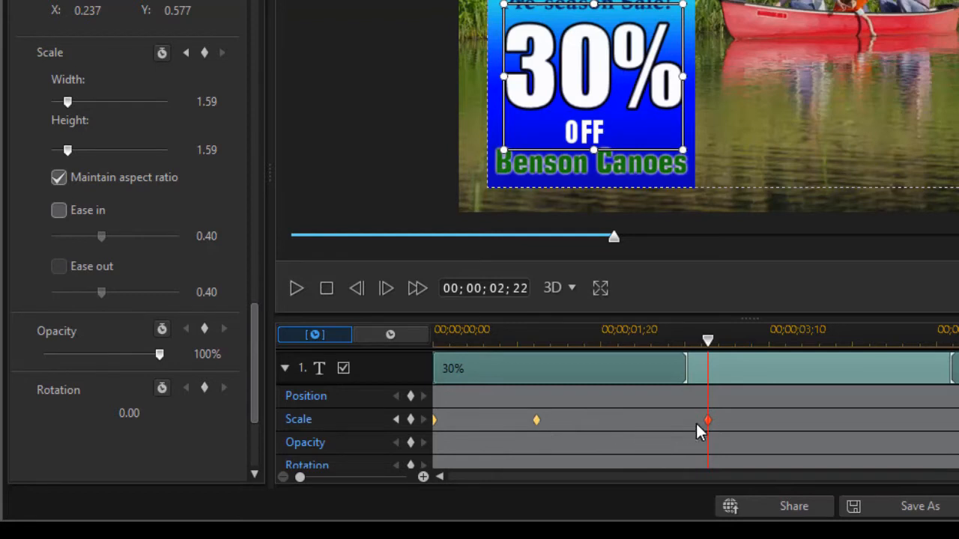
{"action": "mouse_move", "coordinate": [707, 345]}
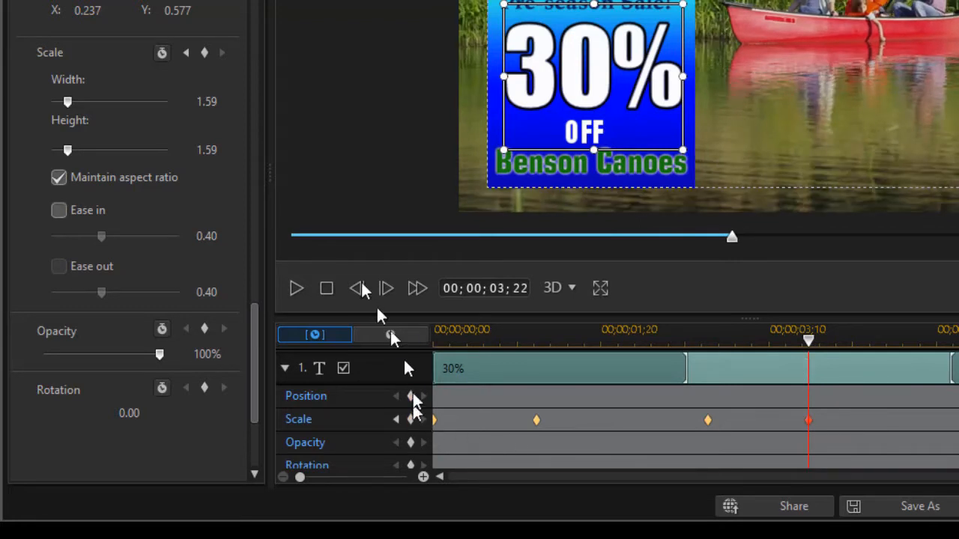
{"action": "mouse_move", "coordinate": [87, 132]}
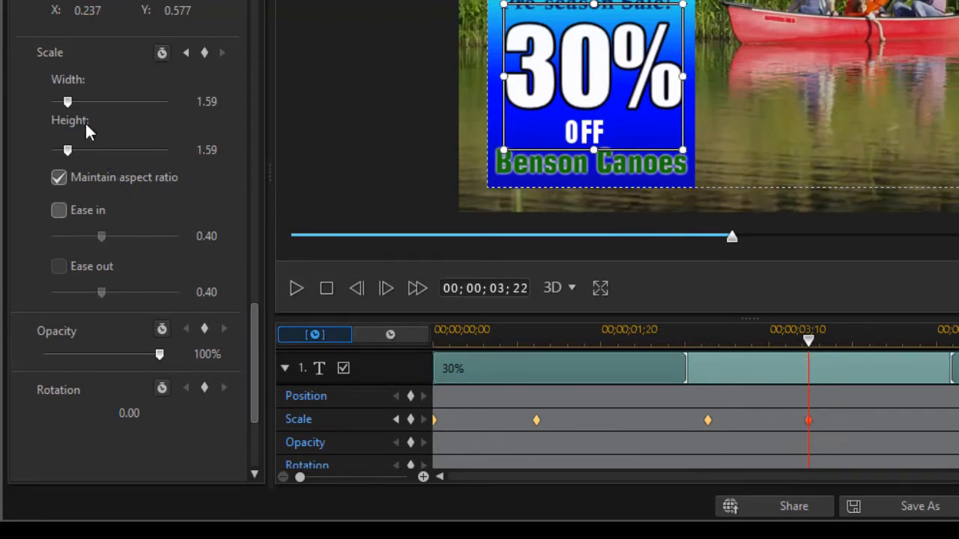
- Bring the 30% text's scale back down to exactly 1.00 at that keyframe
{"action": "left_click_drag", "start_coordinate": [68, 150], "coordinate": [60, 150]}
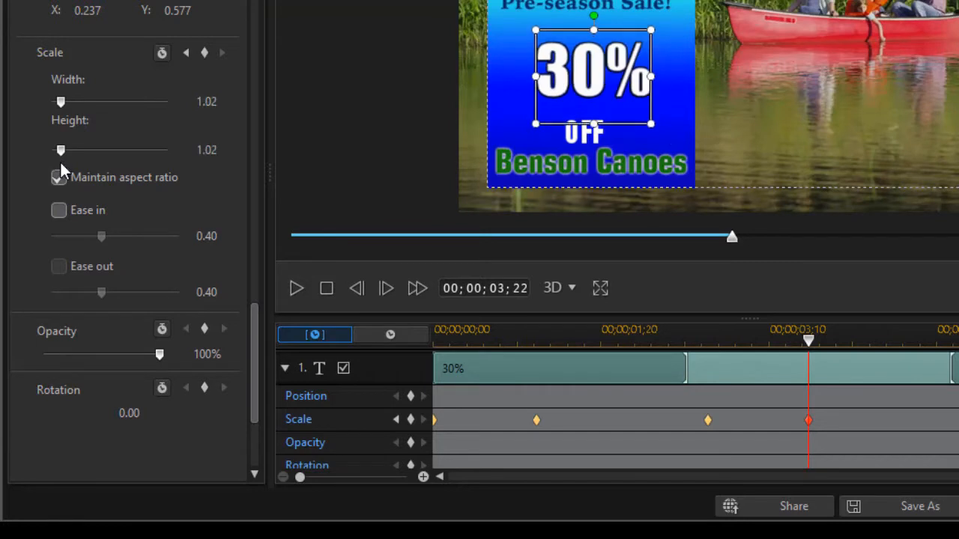
{"action": "left_click", "coordinate": [59, 177]}
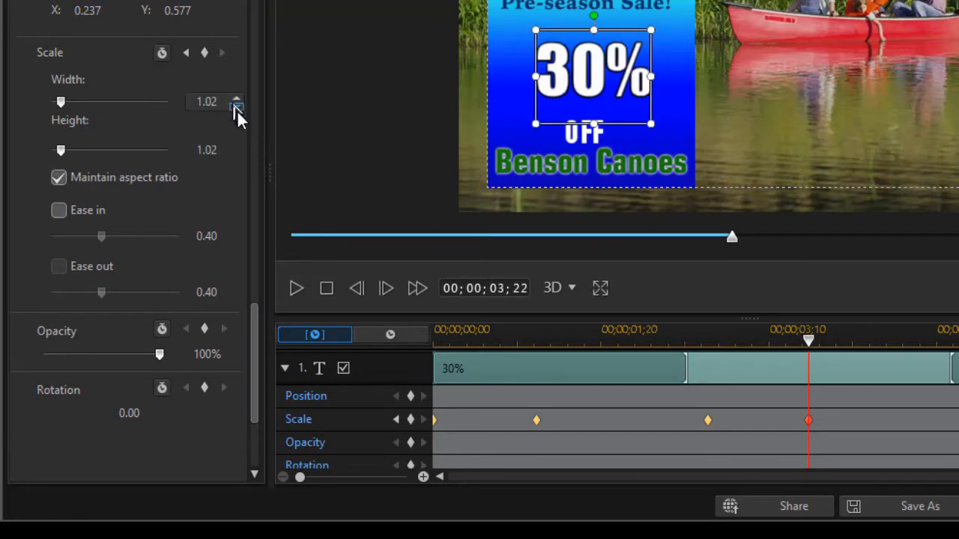
{"action": "left_click", "coordinate": [236, 105]}
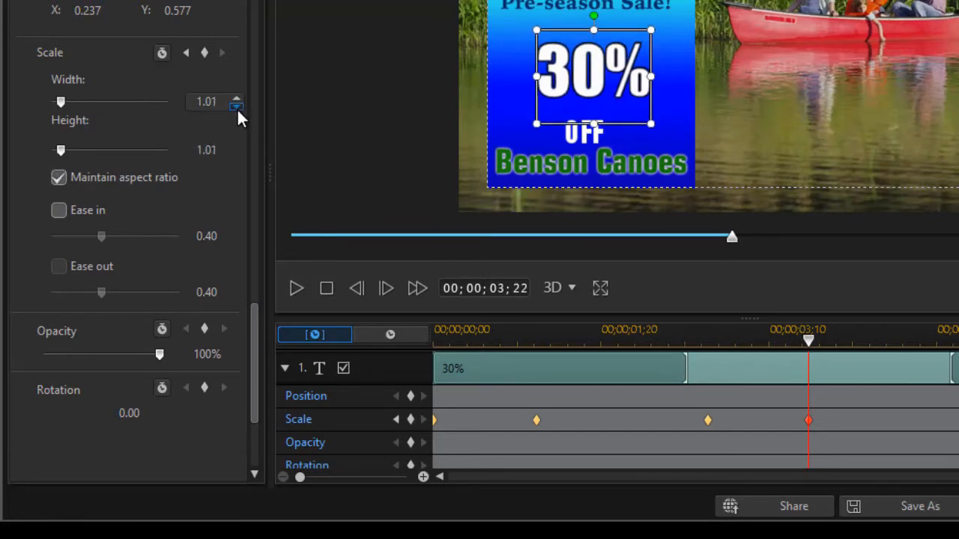
{"action": "left_click", "coordinate": [237, 106]}
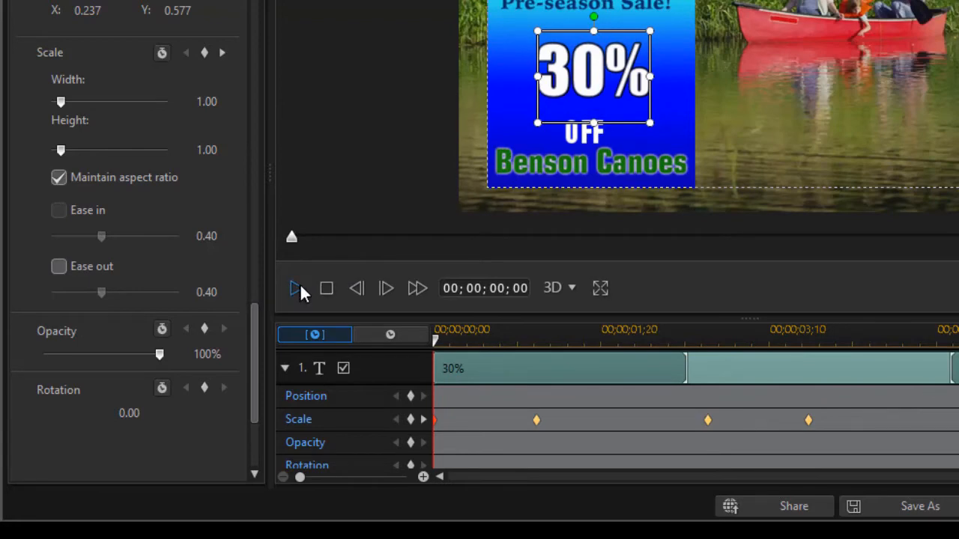
- Preview the scale animation and move the last scale keyframe earlier
{"action": "left_click", "coordinate": [293, 288]}
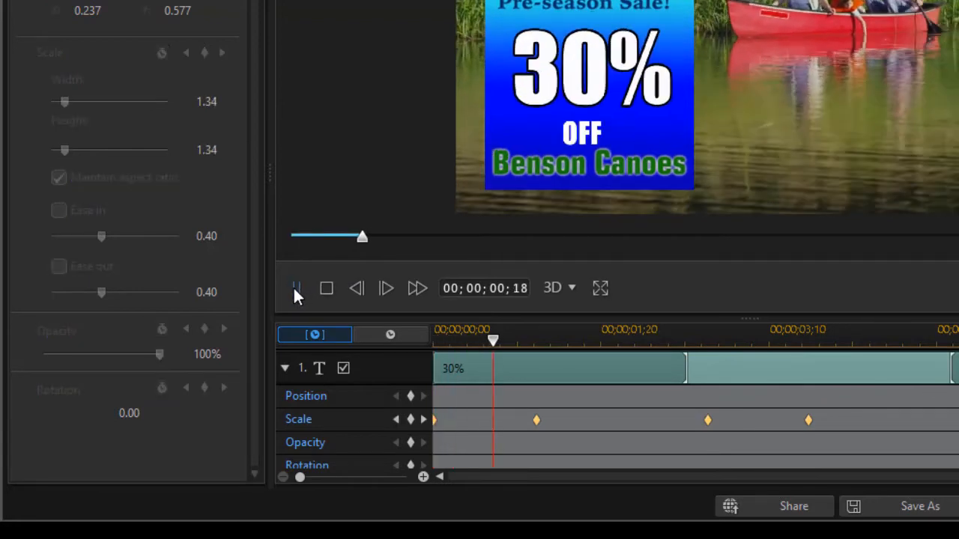
{"action": "left_click", "coordinate": [297, 288]}
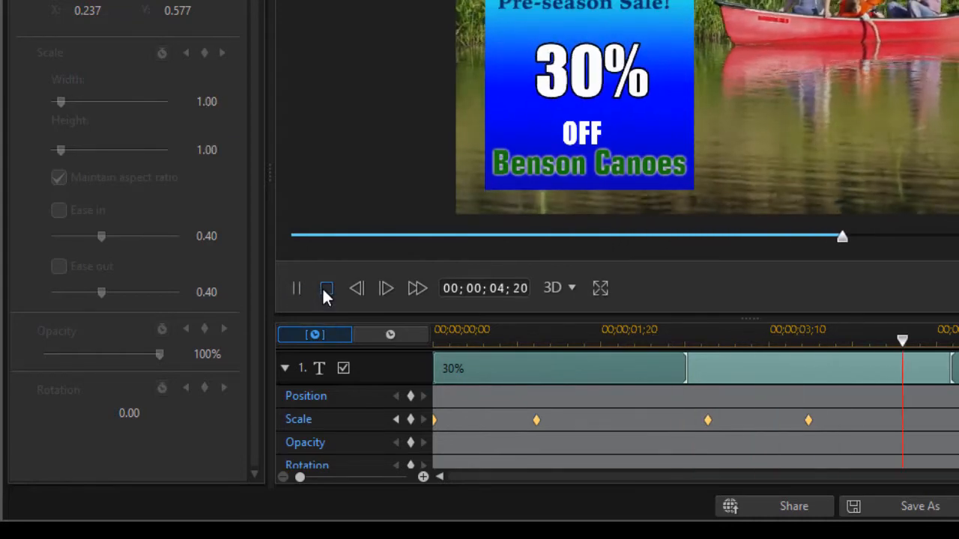
{"action": "left_click", "coordinate": [327, 287]}
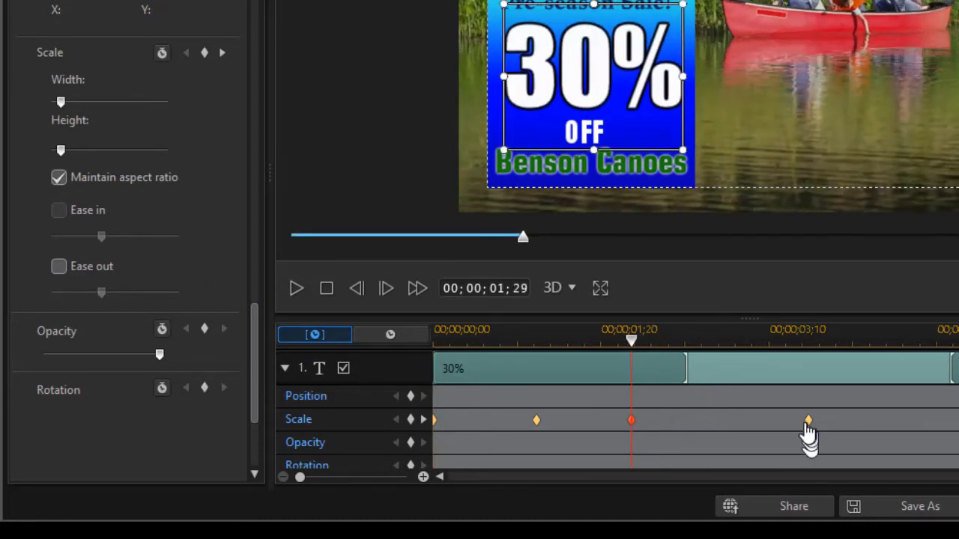
{"action": "left_click", "coordinate": [808, 419]}
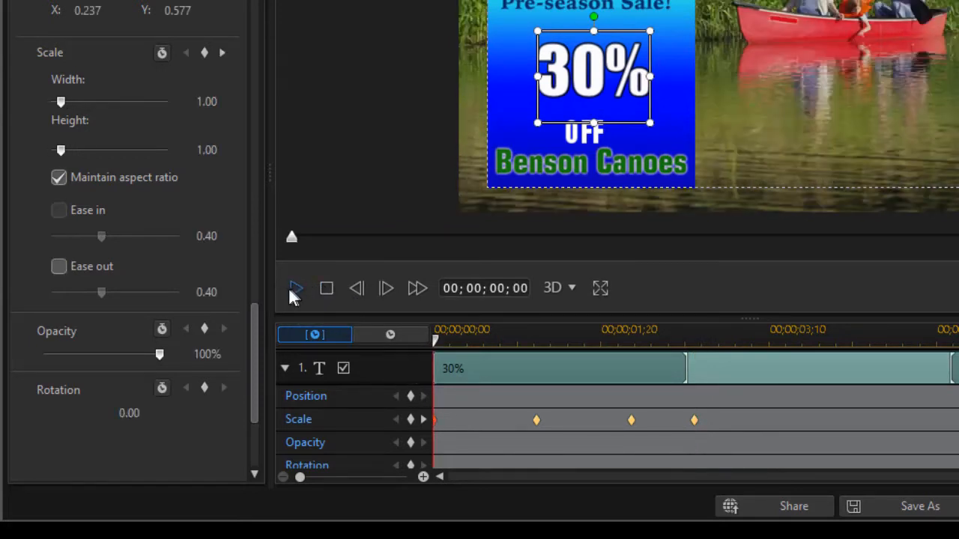
{"action": "left_click", "coordinate": [295, 287]}
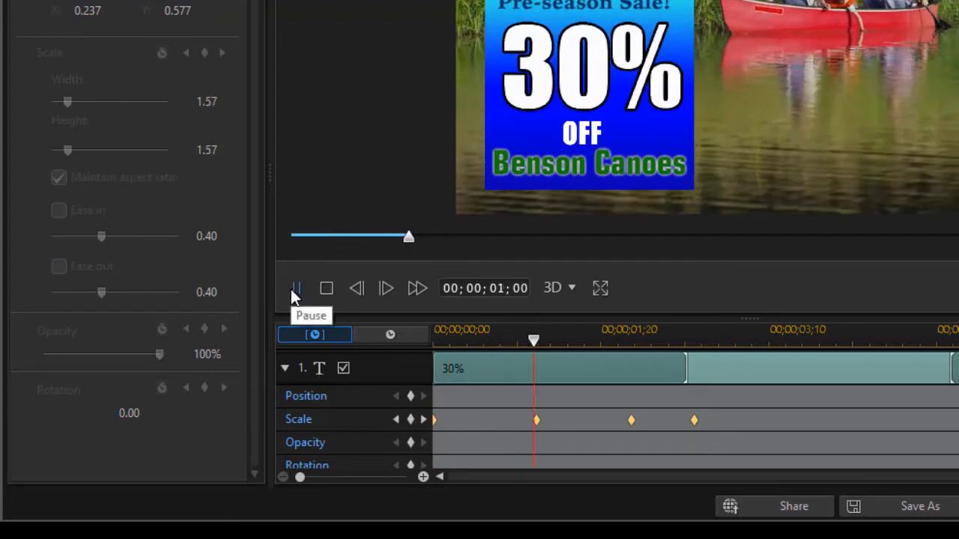
{"action": "left_click", "coordinate": [295, 288]}
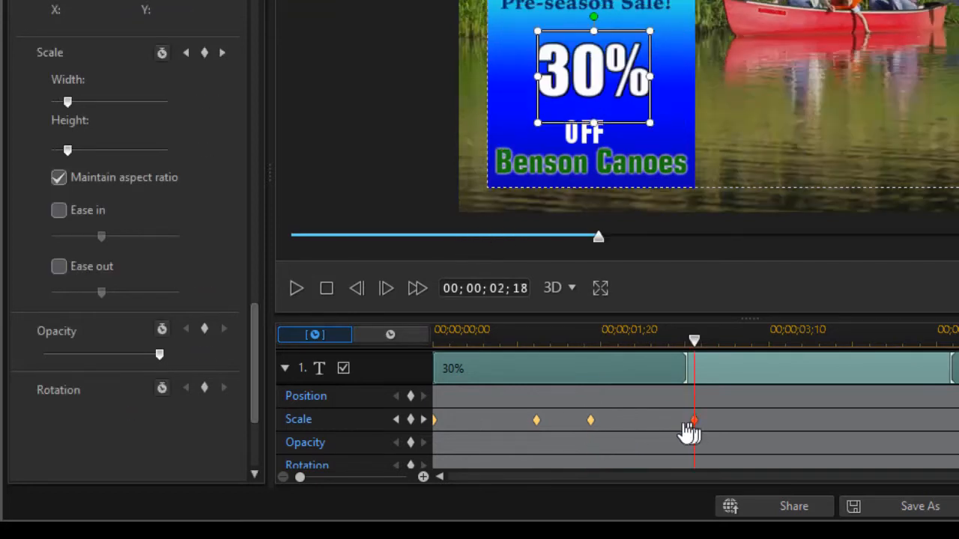
- Pull the last keyframe right after the second and preview the quick pulse
{"action": "left_click_drag", "start_coordinate": [693, 419], "coordinate": [626, 432]}
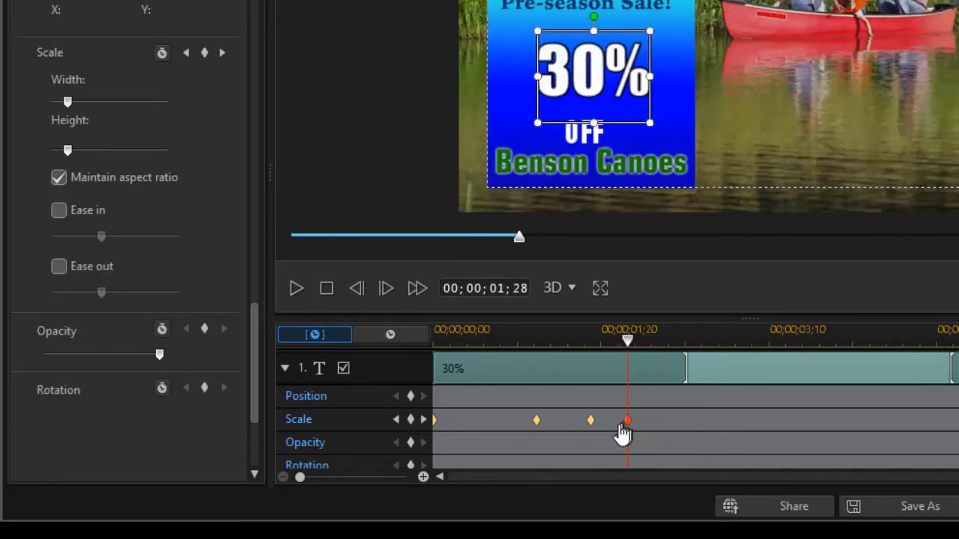
{"action": "left_click", "coordinate": [327, 288]}
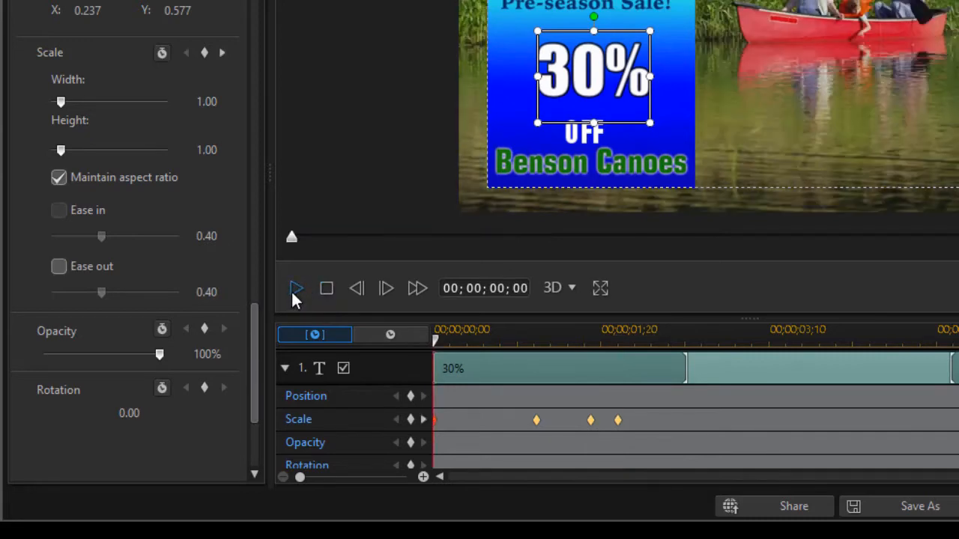
{"action": "left_click", "coordinate": [296, 288]}
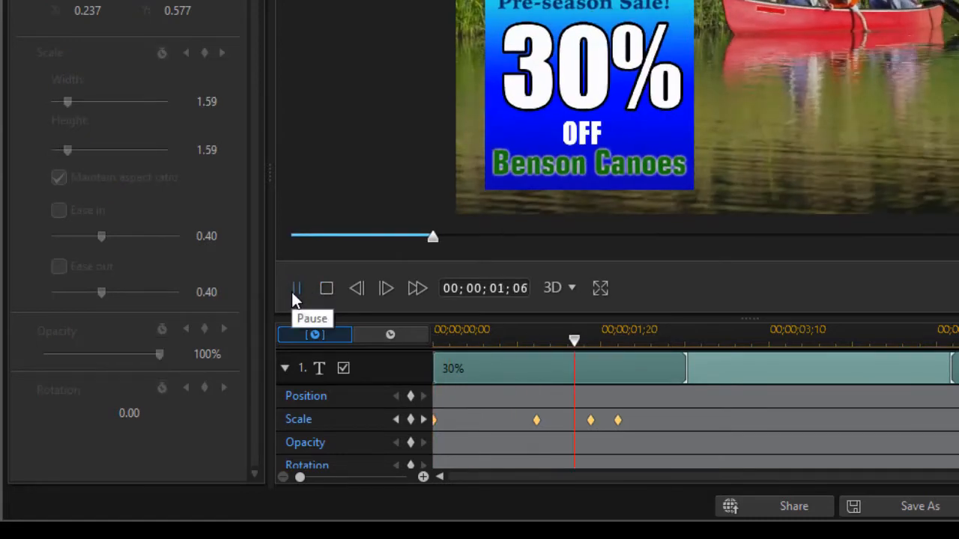
{"action": "left_click", "coordinate": [297, 287]}
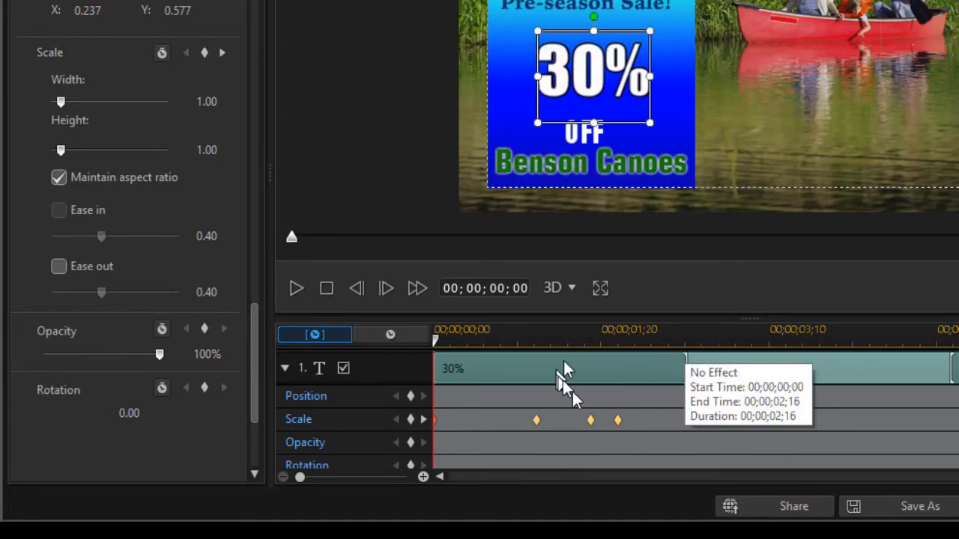
{"action": "mouse_move", "coordinate": [587, 432]}
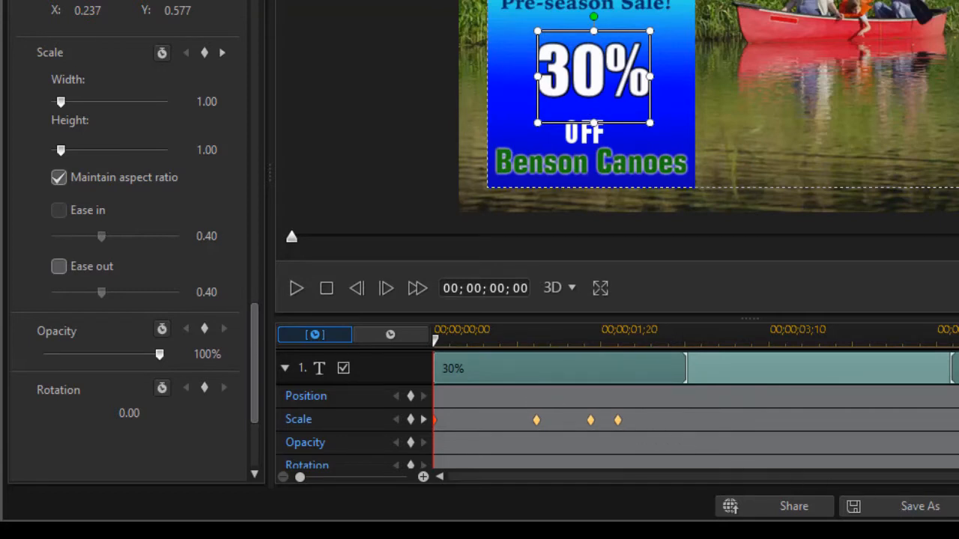
{"action": "left_click", "coordinate": [617, 419]}
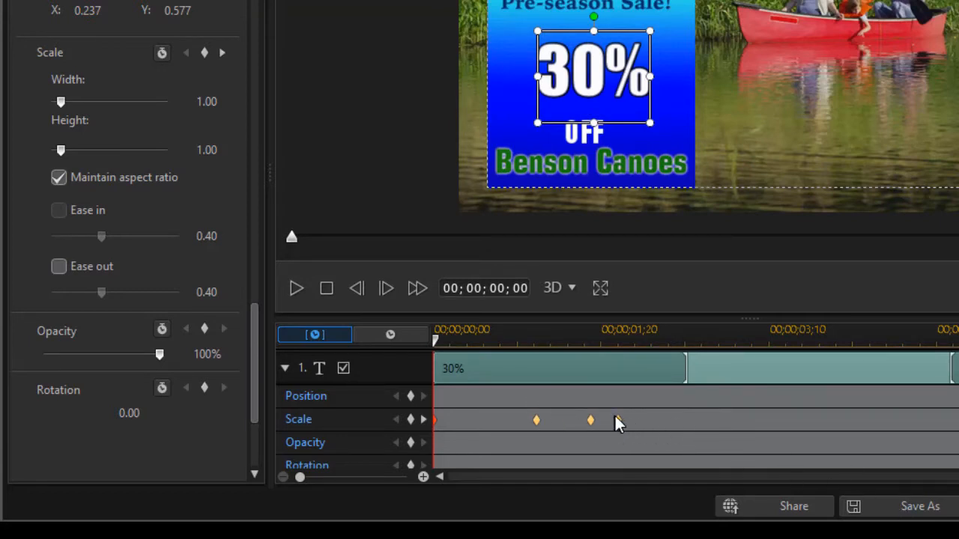
- Leave the keyframe editor and scroll the Effect Room list down to Beating
{"action": "right_click", "coordinate": [617, 421]}
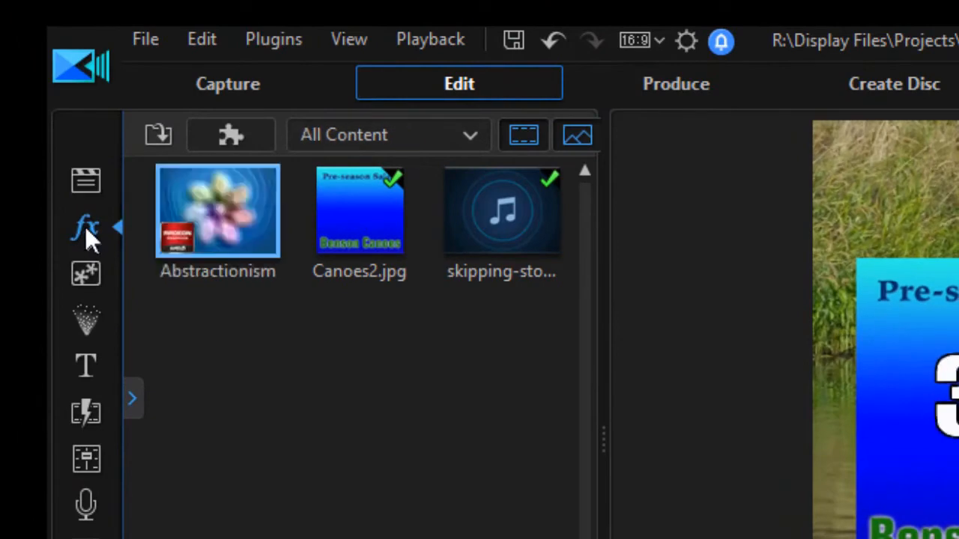
{"action": "left_click", "coordinate": [86, 228]}
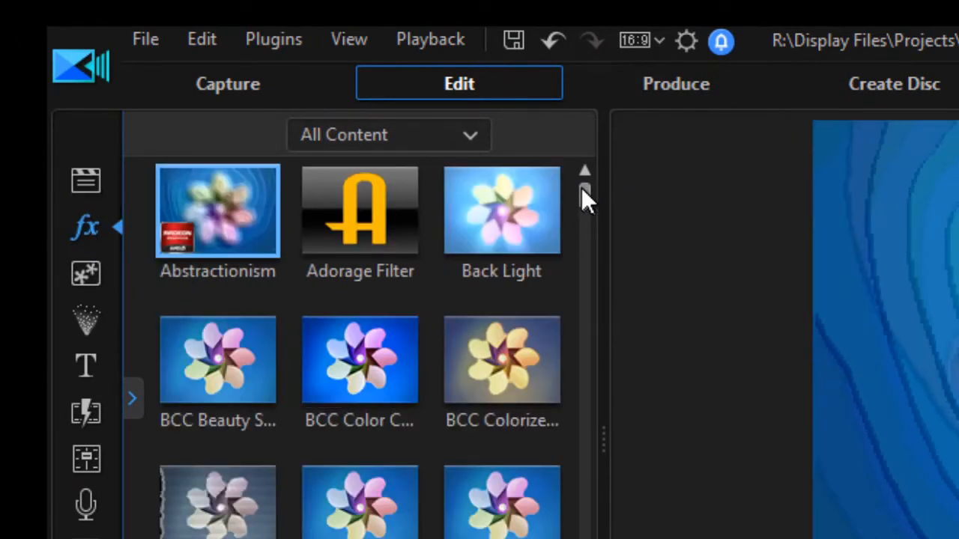
{"action": "scroll", "scroll_direction": "down", "scroll_amount": 3}
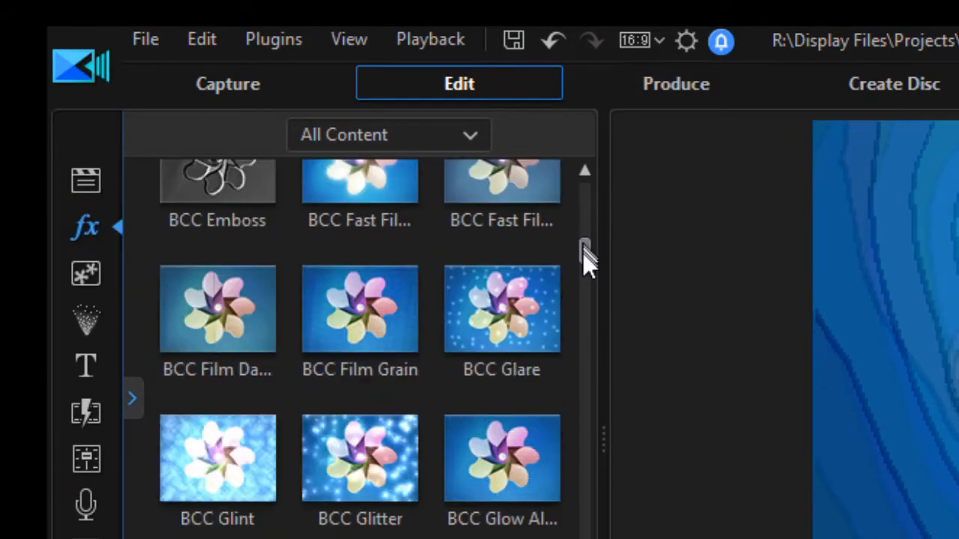
{"action": "scroll", "scroll_direction": "down", "scroll_amount": 3}
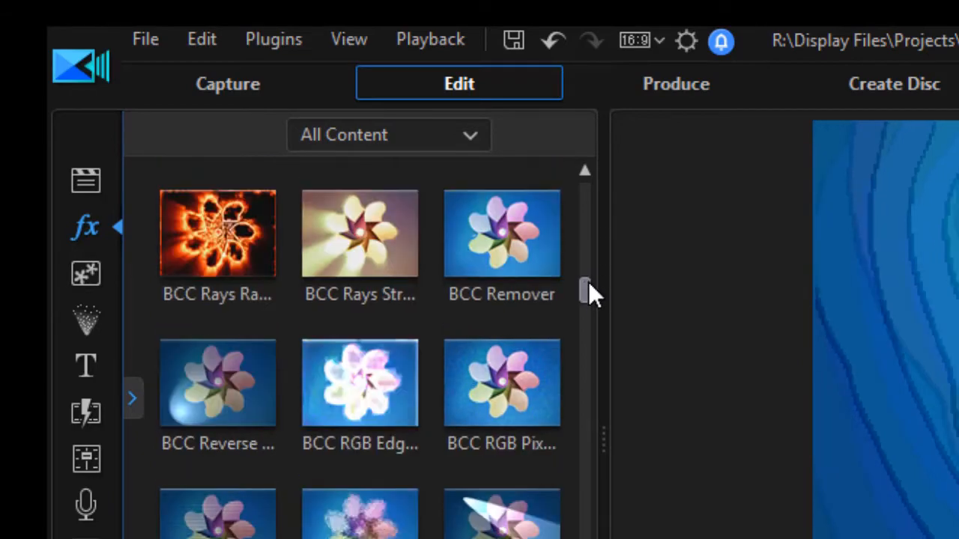
{"action": "scroll", "scroll_direction": "down", "scroll_amount": 3}
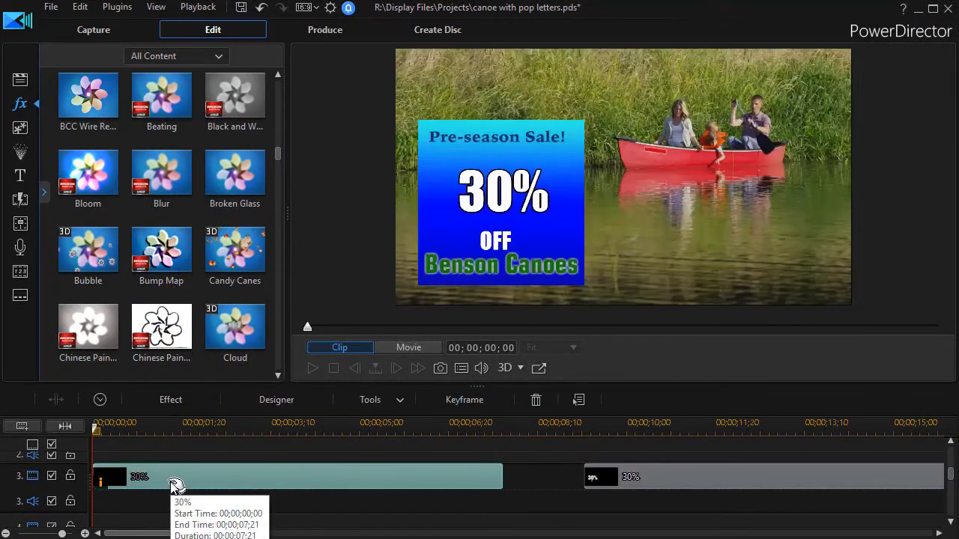
- Select the 30% title clip on the timeline and preview the project
{"action": "left_click", "coordinate": [408, 347]}
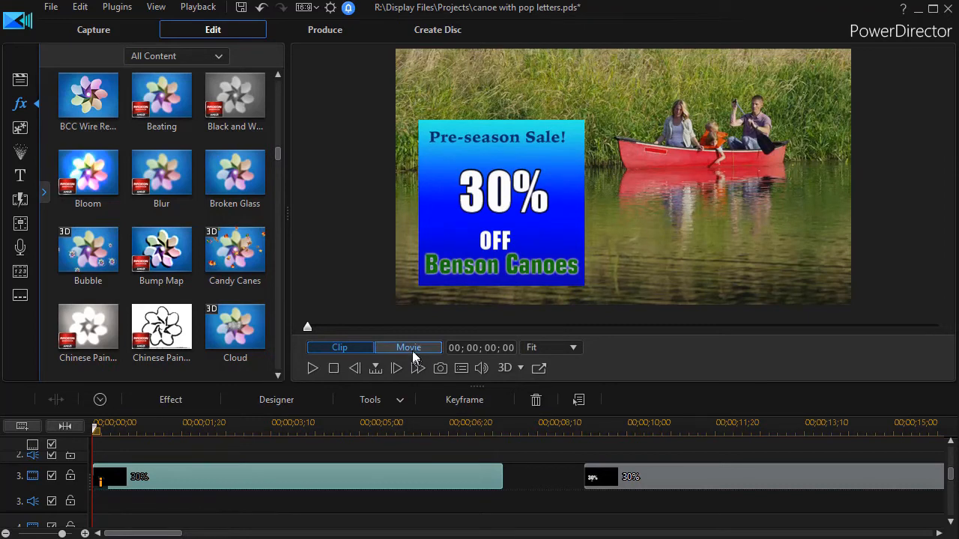
{"action": "mouse_move", "coordinate": [311, 369]}
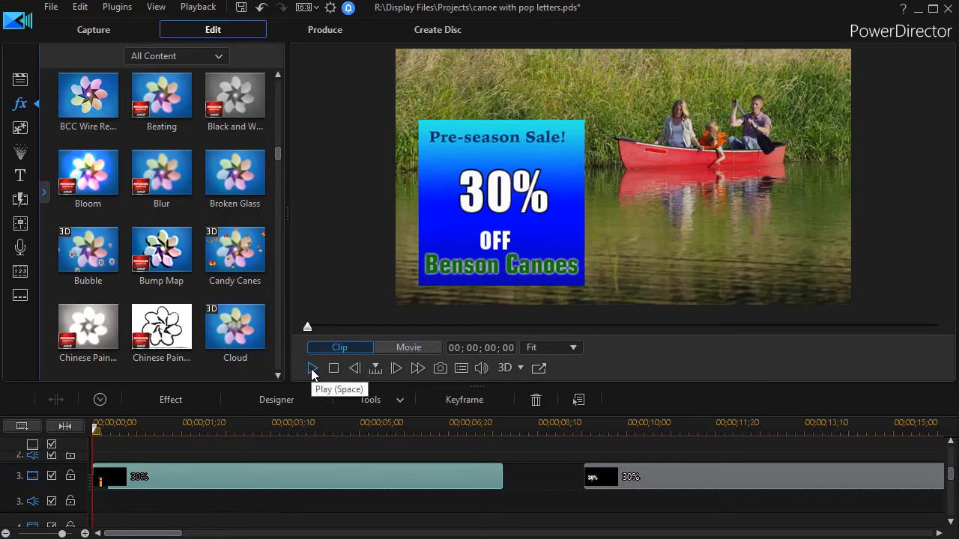
{"action": "left_click", "coordinate": [407, 347]}
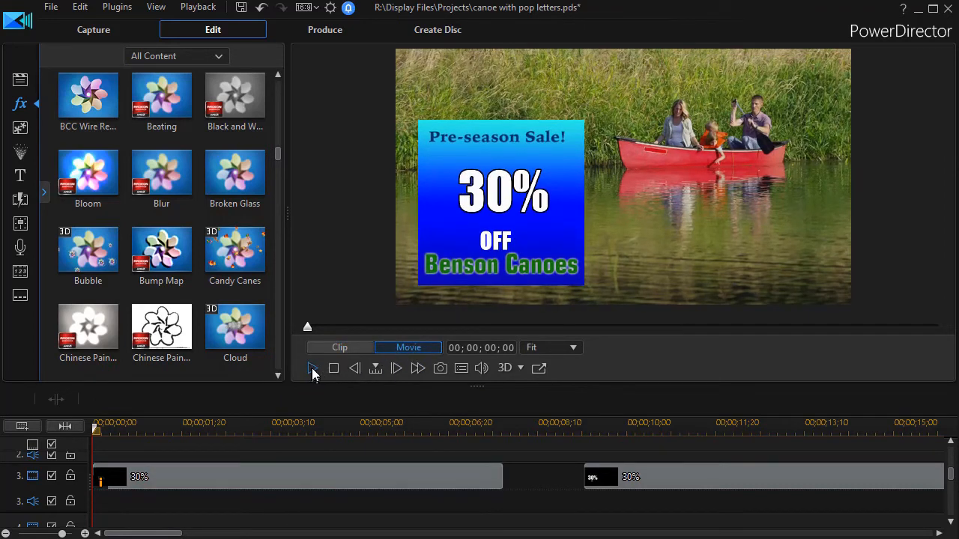
{"action": "left_click", "coordinate": [311, 368]}
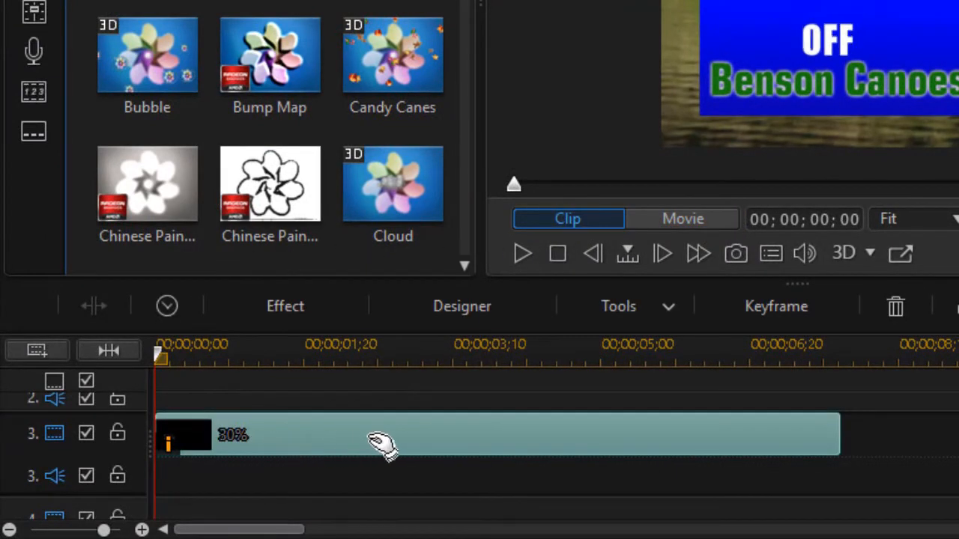
{"action": "mouse_move", "coordinate": [285, 306]}
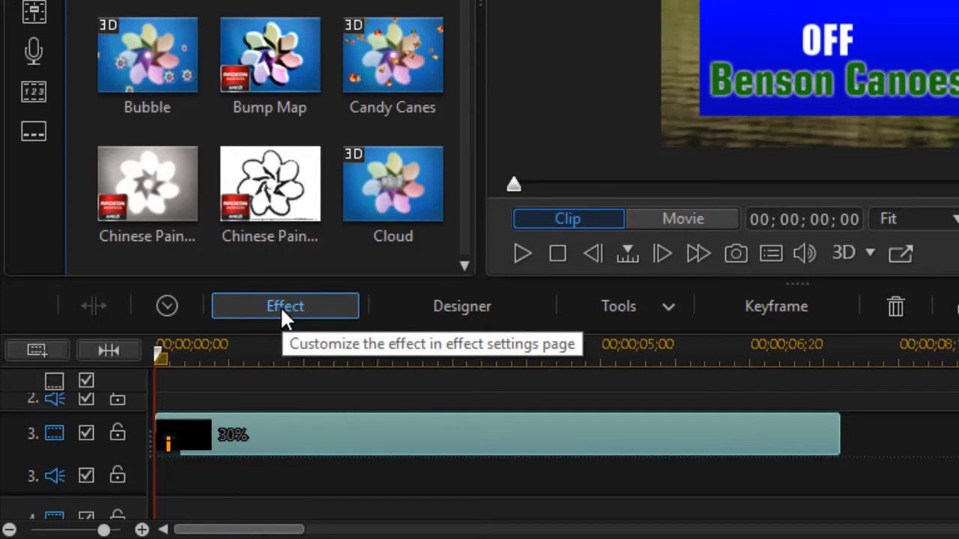
- In the Beating effect settings, lower Frequency from 20 to 5, keeping Strength near 120
{"action": "left_click", "coordinate": [284, 306]}
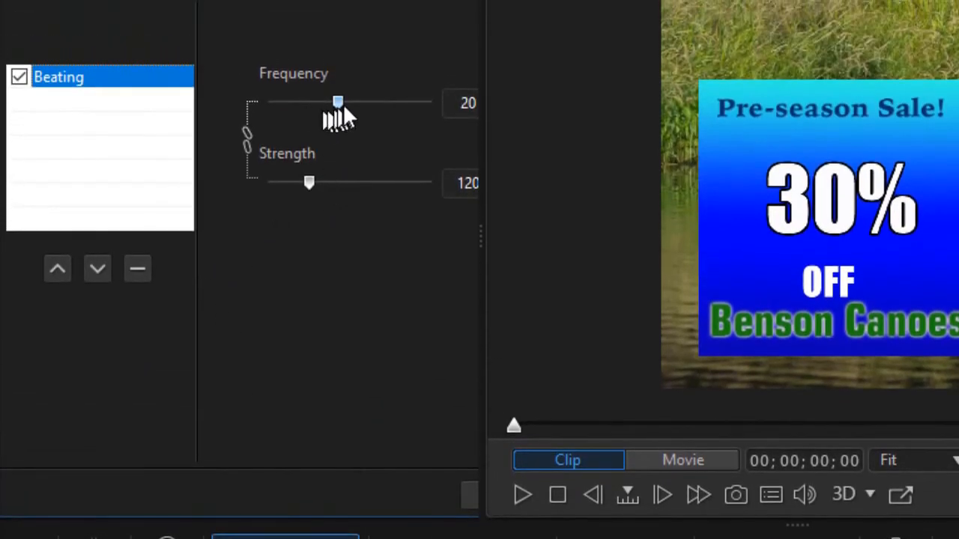
{"action": "left_click_drag", "start_coordinate": [338, 102], "coordinate": [282, 102]}
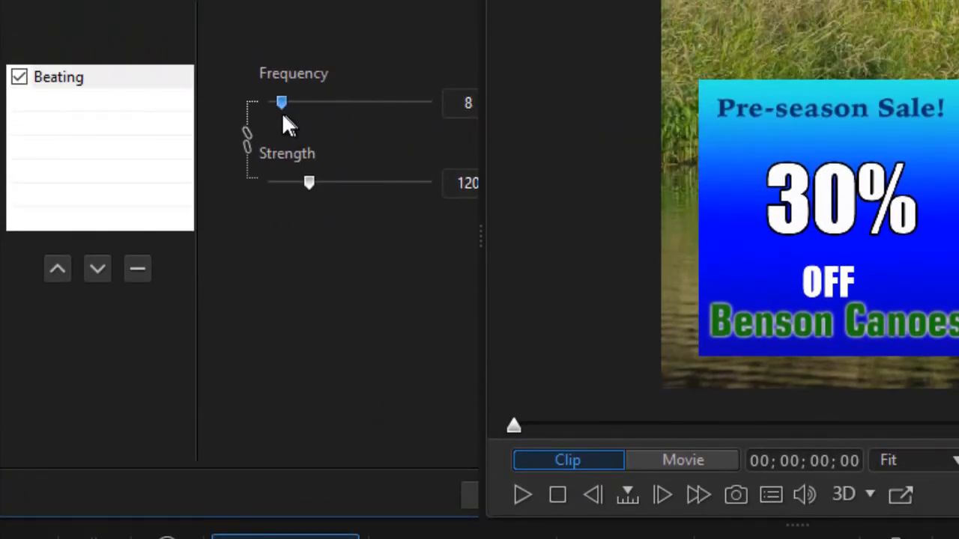
{"action": "left_click_drag", "start_coordinate": [281, 102], "coordinate": [267, 102]}
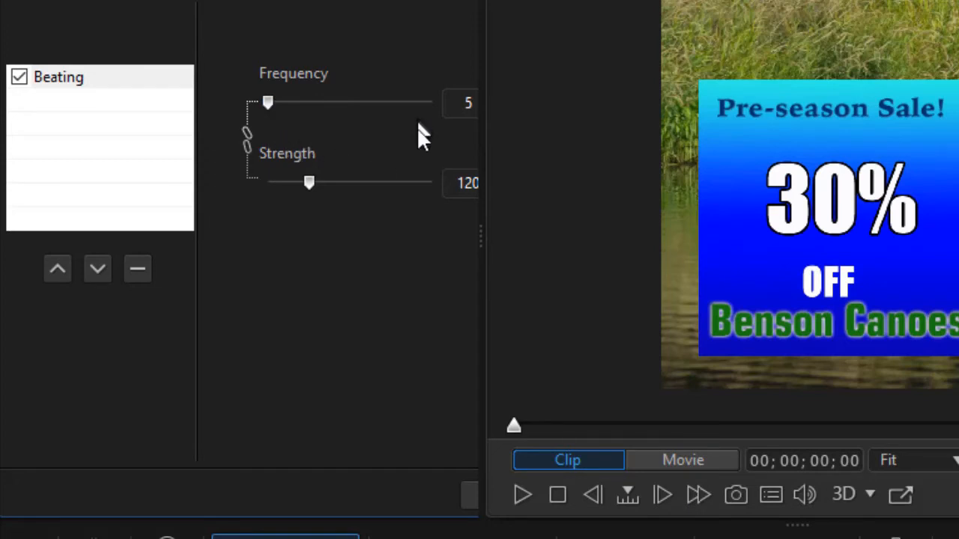
{"action": "mouse_move", "coordinate": [309, 182]}
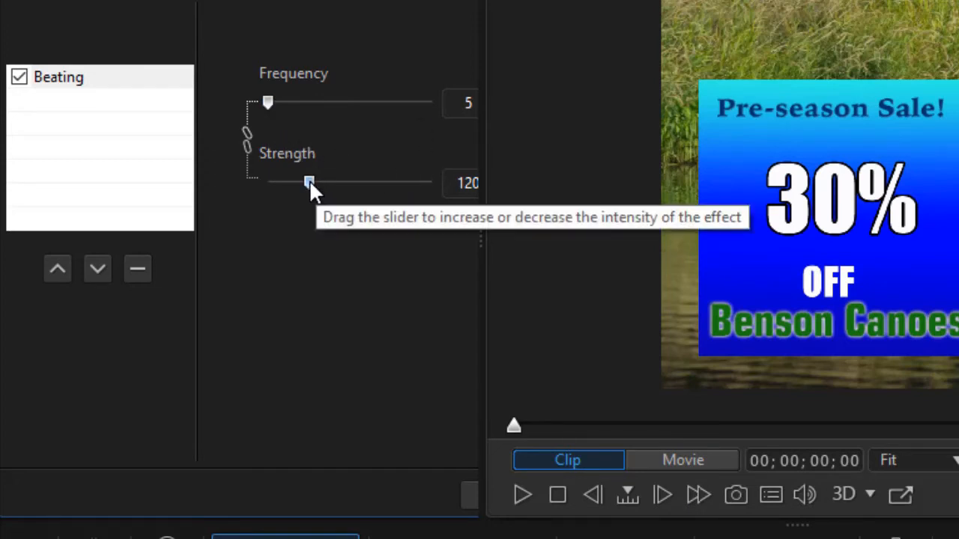
{"action": "left_click_drag", "start_coordinate": [309, 183], "coordinate": [297, 182]}
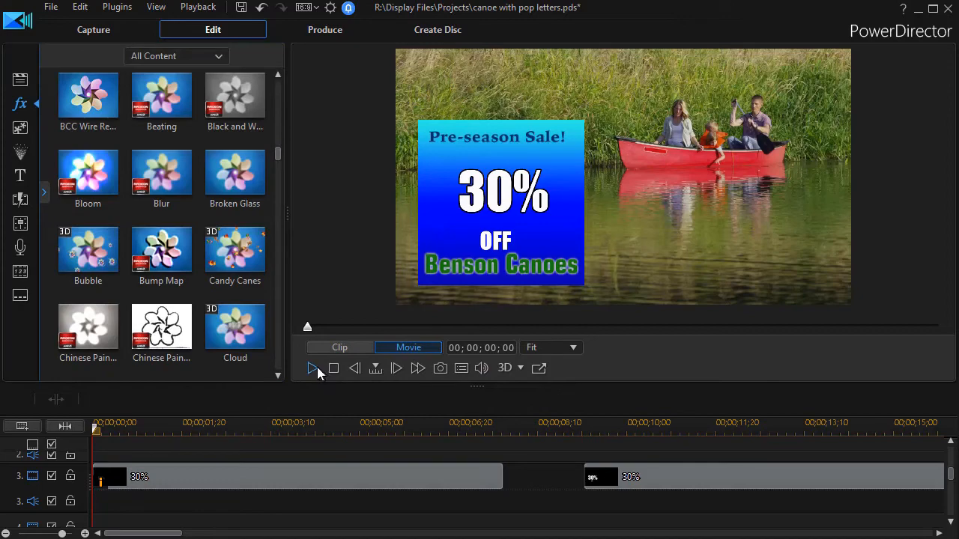
{"action": "left_click", "coordinate": [311, 369]}
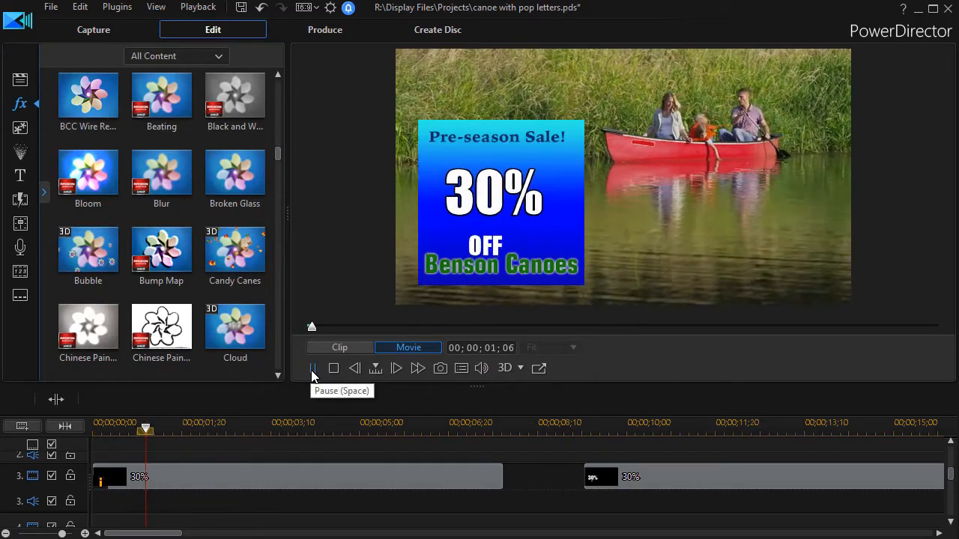
{"action": "left_click", "coordinate": [396, 368]}
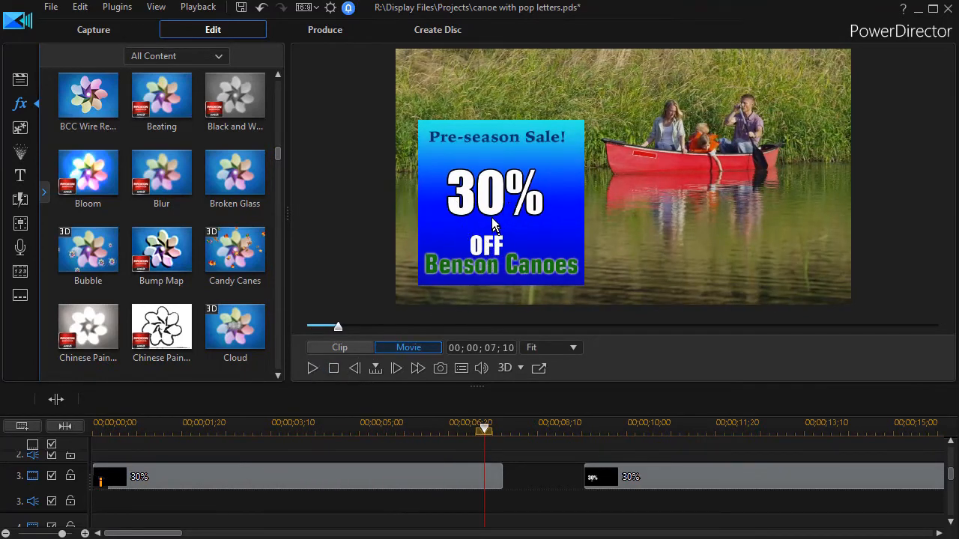
{"action": "mouse_move", "coordinate": [397, 494]}
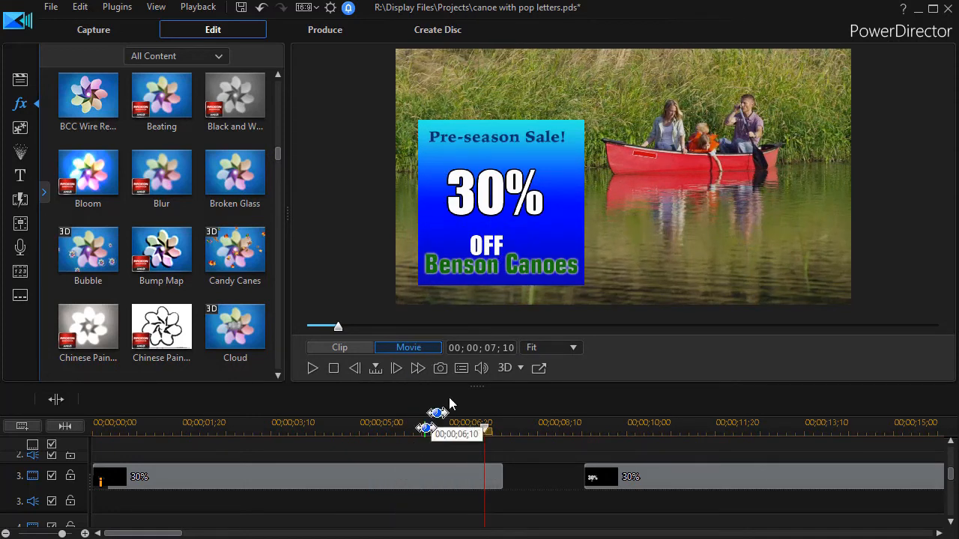
{"action": "mouse_move", "coordinate": [502, 210]}
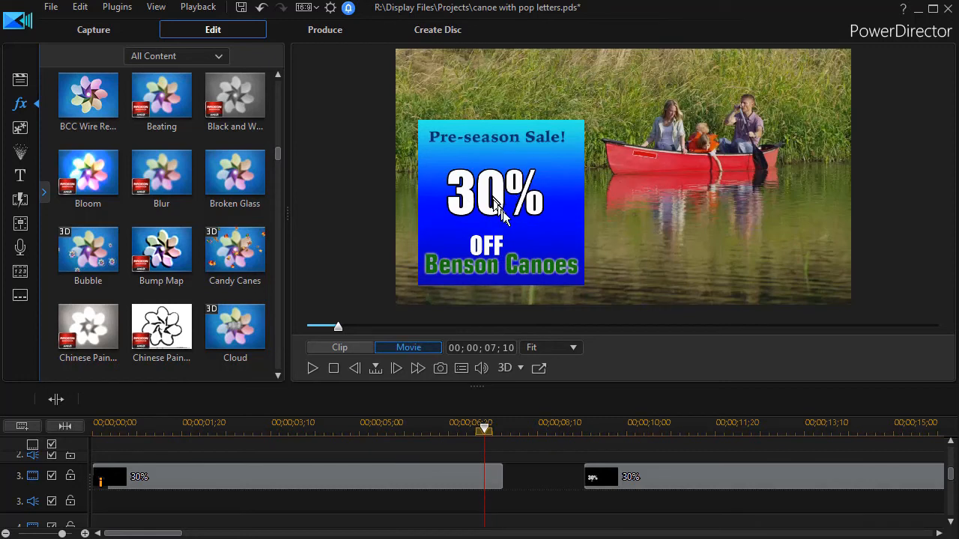
{"action": "mouse_move", "coordinate": [502, 252]}
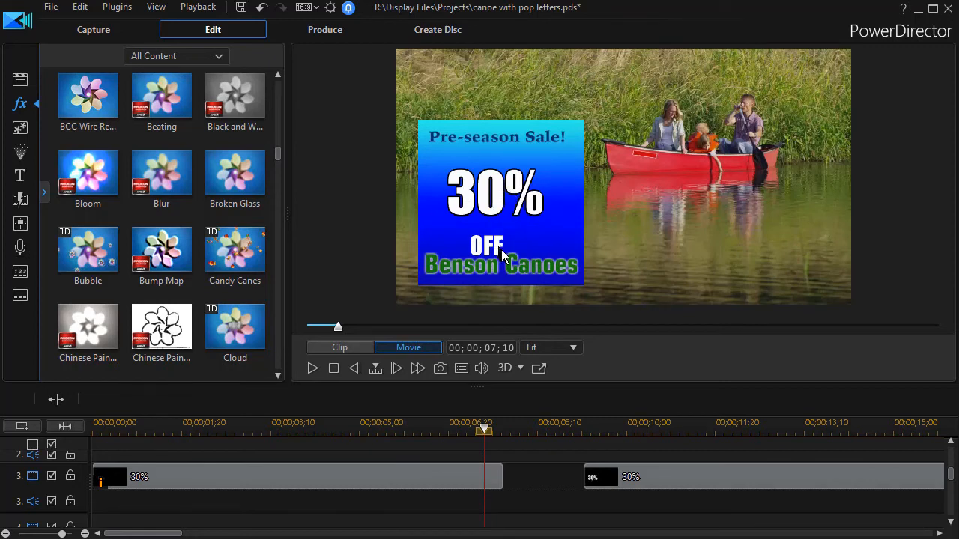
{"action": "mouse_move", "coordinate": [482, 417]}
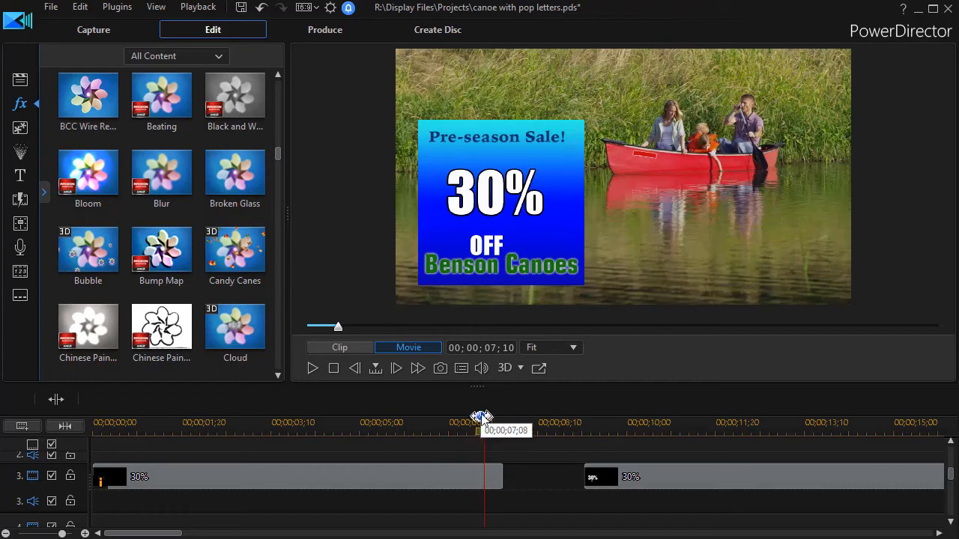
{"action": "mouse_move", "coordinate": [452, 209]}
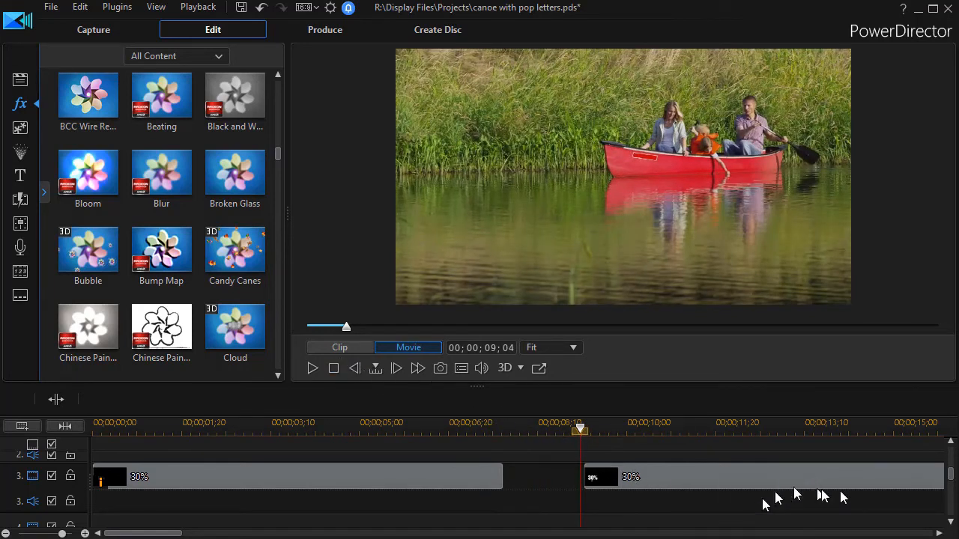
{"action": "mouse_move", "coordinate": [312, 373]}
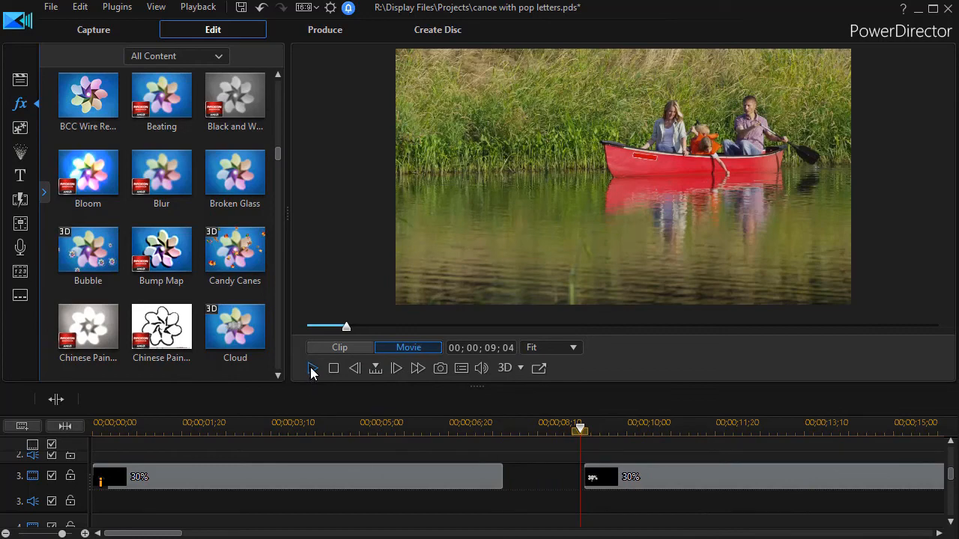
{"action": "left_click", "coordinate": [313, 368]}
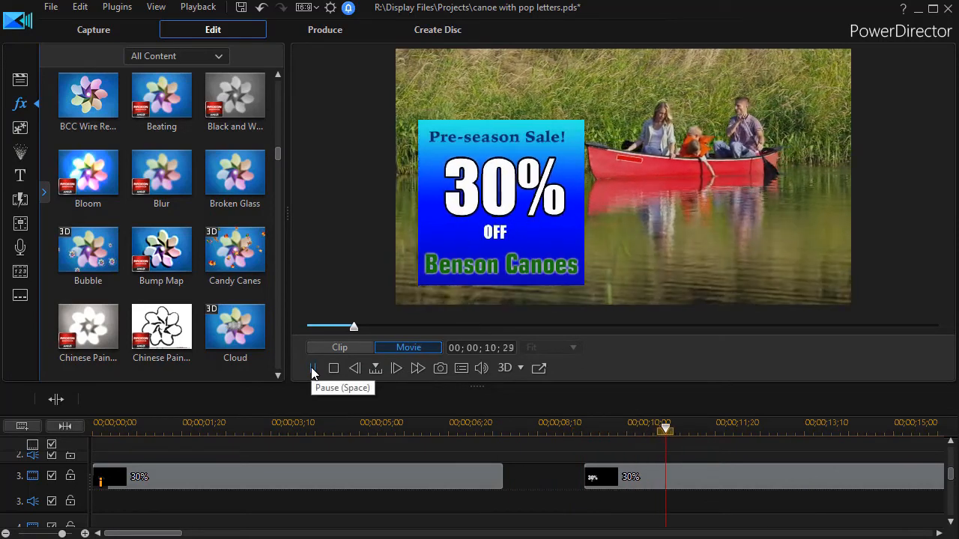
{"action": "left_click", "coordinate": [313, 369]}
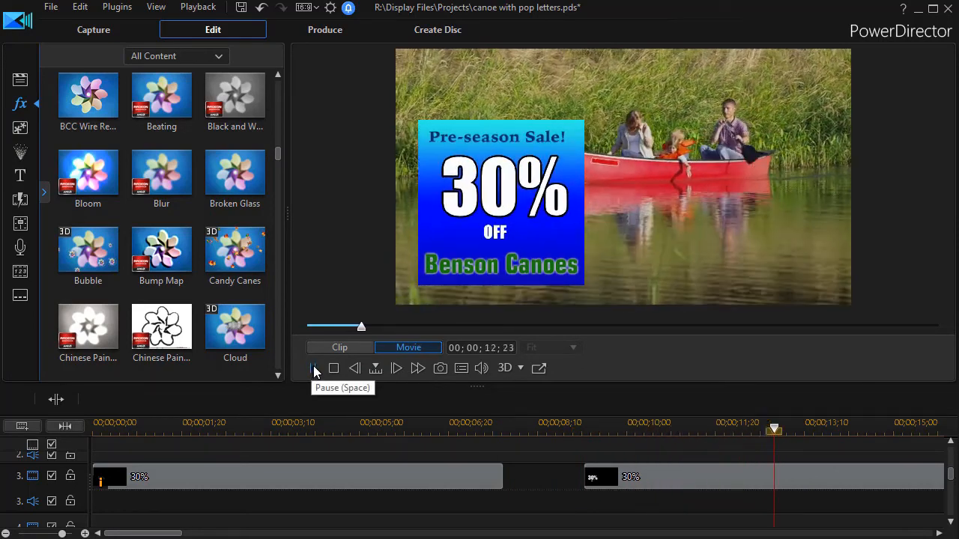
- Expand the second 30% title's keyframes and scrub across scales alternating 1.25 and 1.00
{"action": "left_click", "coordinate": [311, 368]}
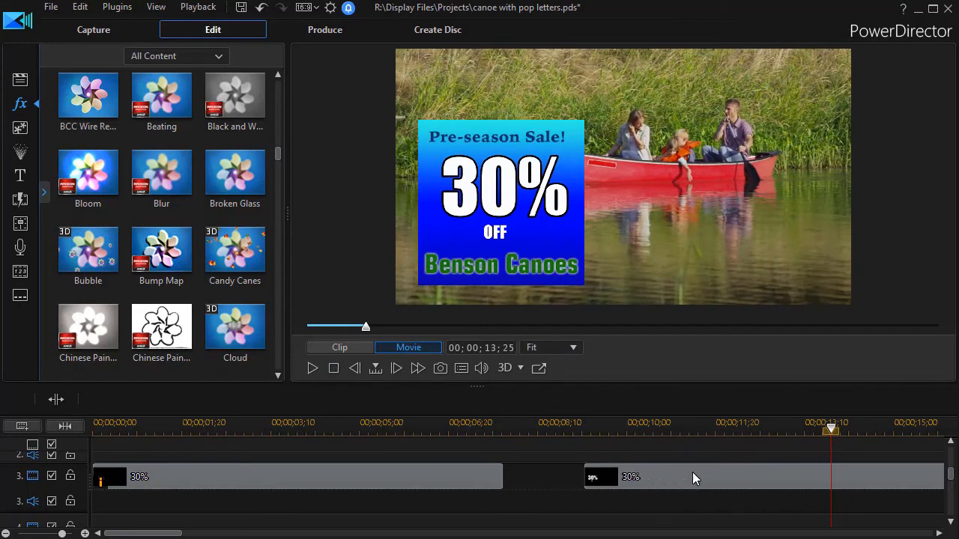
{"action": "mouse_move", "coordinate": [692, 479]}
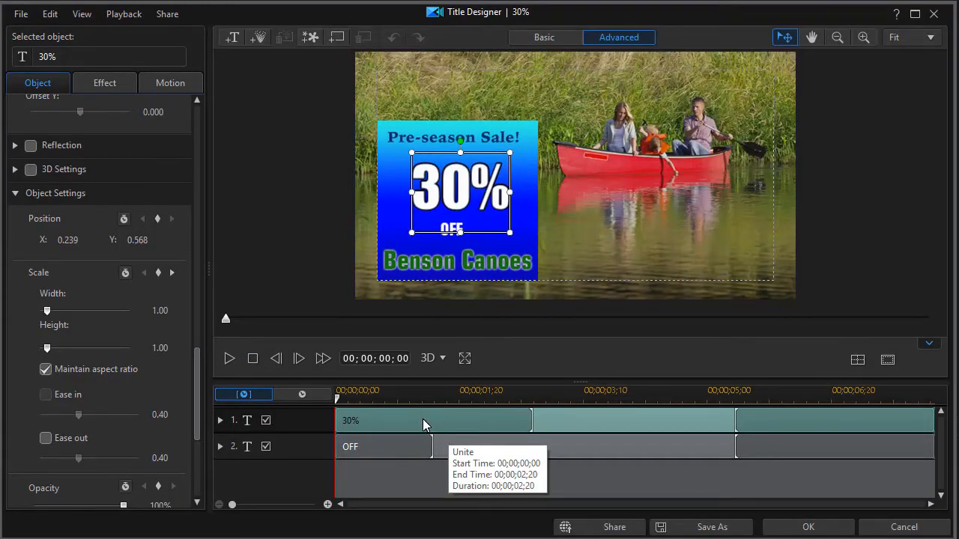
{"action": "mouse_move", "coordinate": [420, 422]}
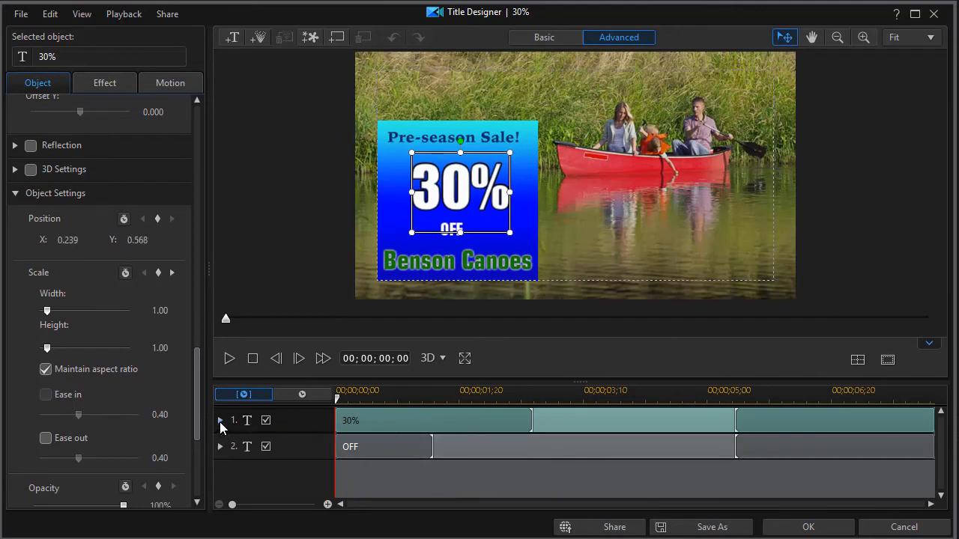
{"action": "left_click", "coordinate": [220, 419]}
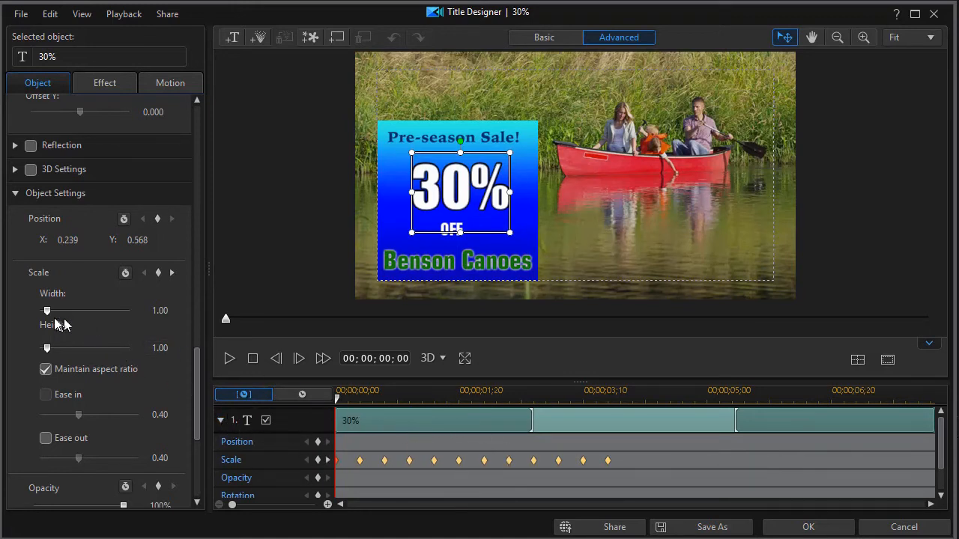
{"action": "mouse_move", "coordinate": [117, 327]}
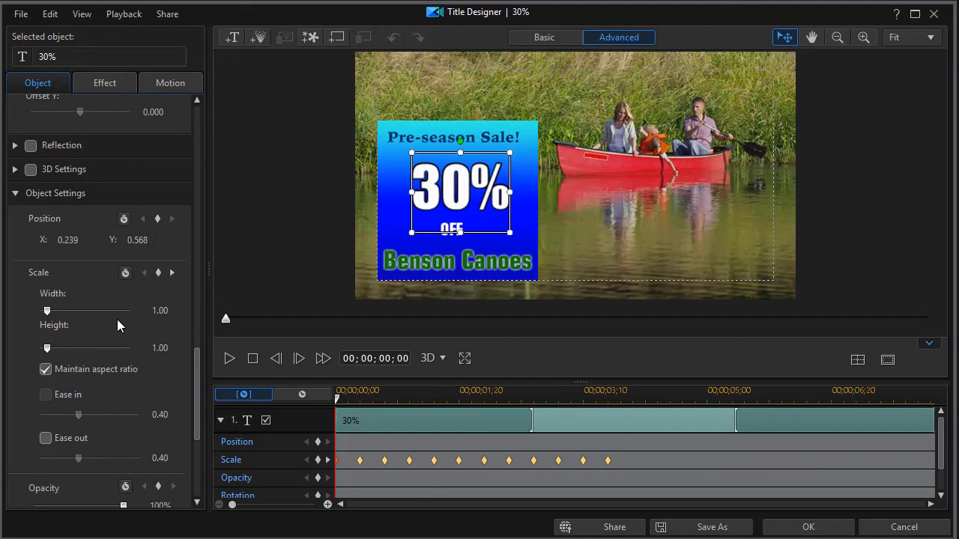
{"action": "mouse_move", "coordinate": [326, 465]}
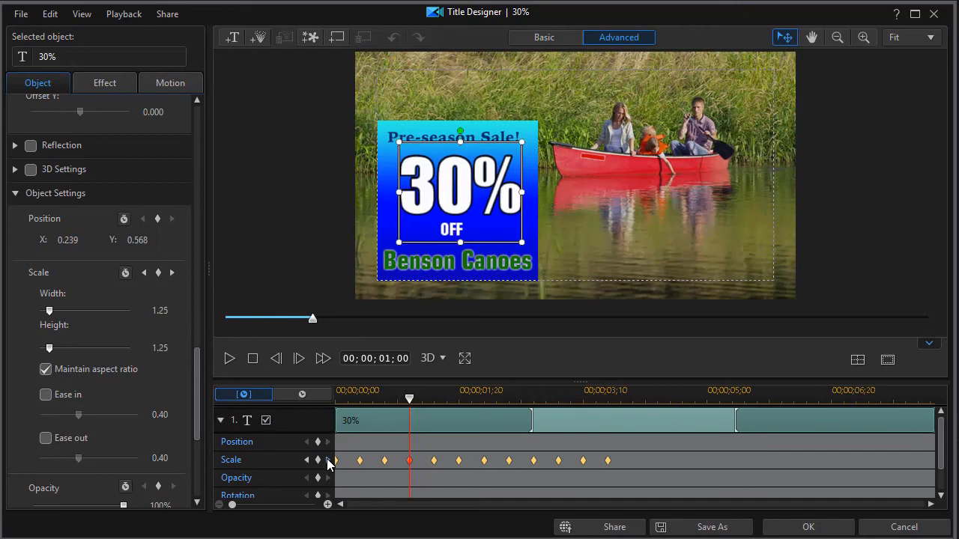
{"action": "left_click_drag", "start_coordinate": [409, 399], "coordinate": [435, 399]}
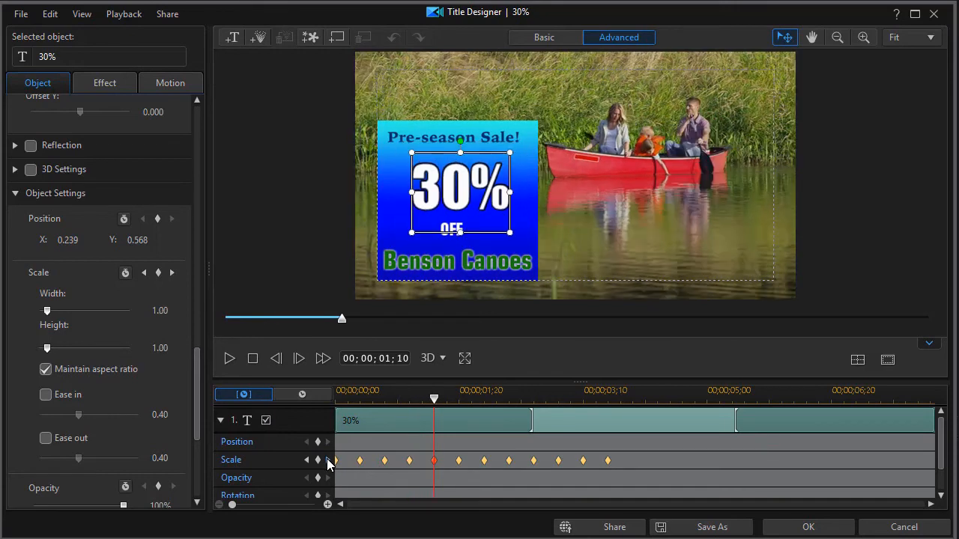
{"action": "left_click_drag", "start_coordinate": [433, 398], "coordinate": [458, 399]}
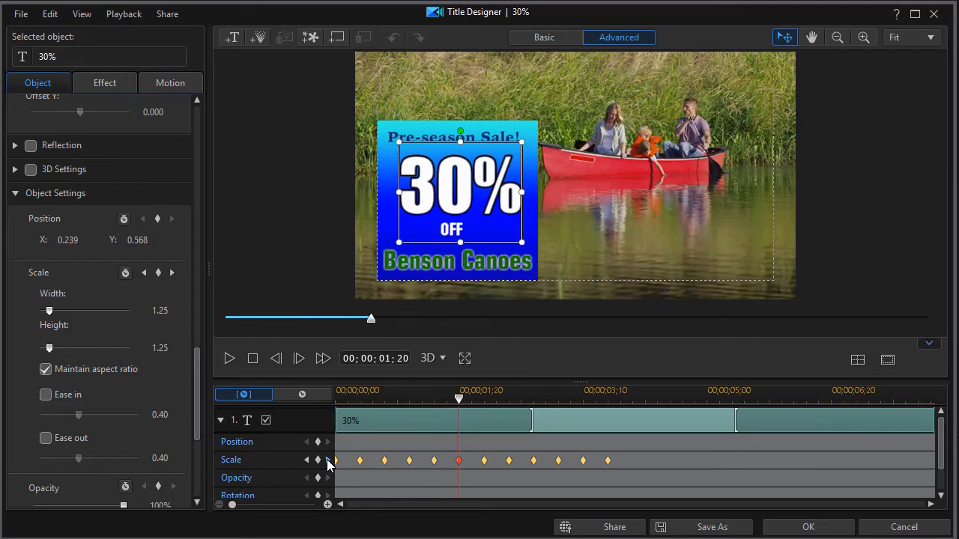
{"action": "left_click_drag", "start_coordinate": [458, 399], "coordinate": [484, 398]}
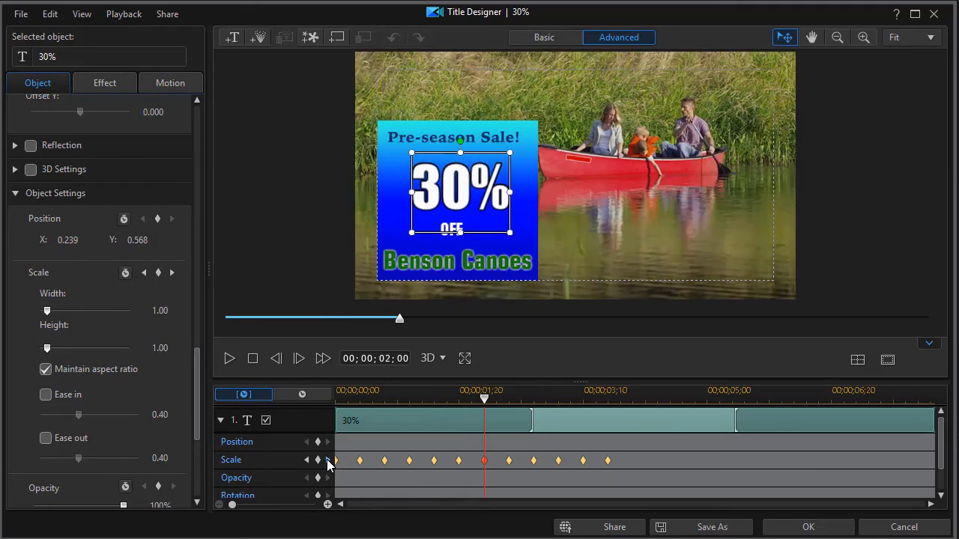
{"action": "left_click_drag", "start_coordinate": [484, 398], "coordinate": [534, 398]}
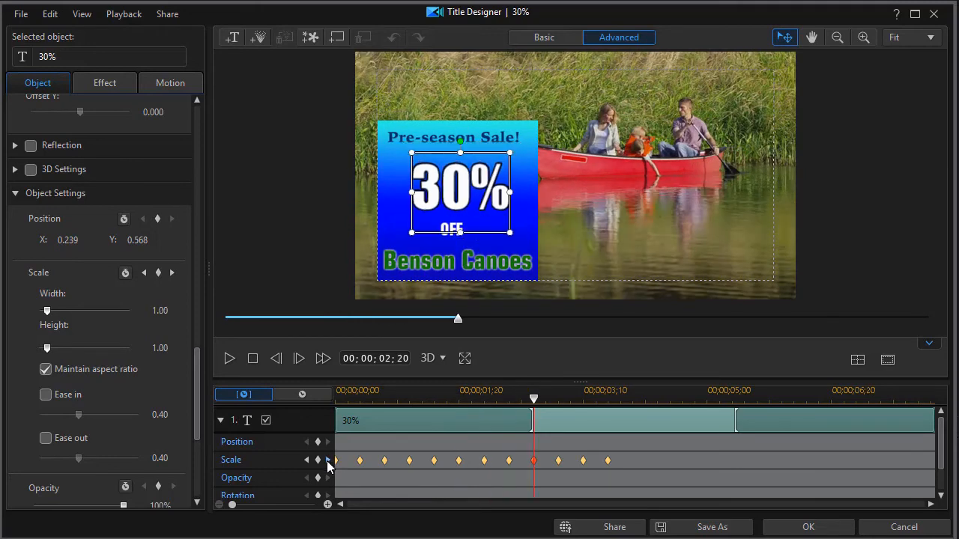
{"action": "left_click", "coordinate": [252, 358]}
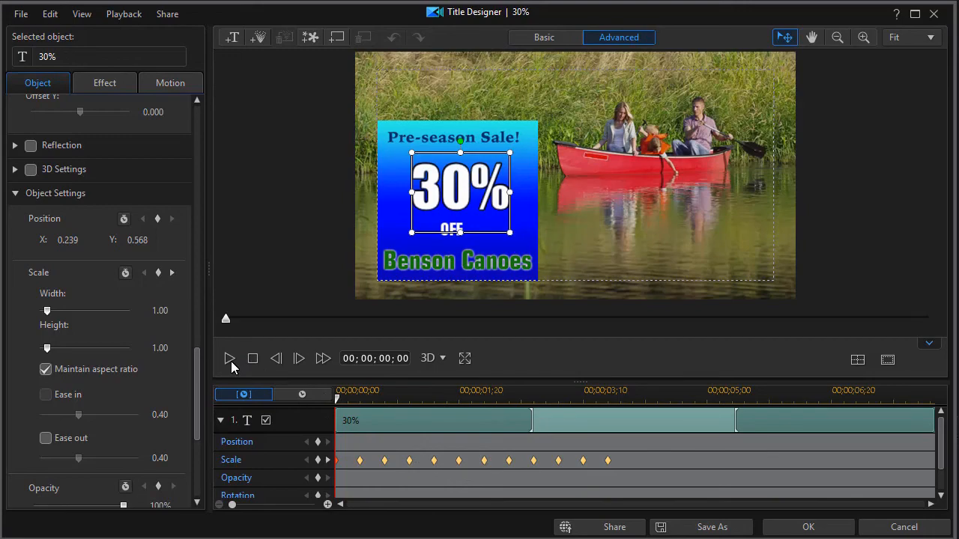
{"action": "left_click", "coordinate": [229, 358]}
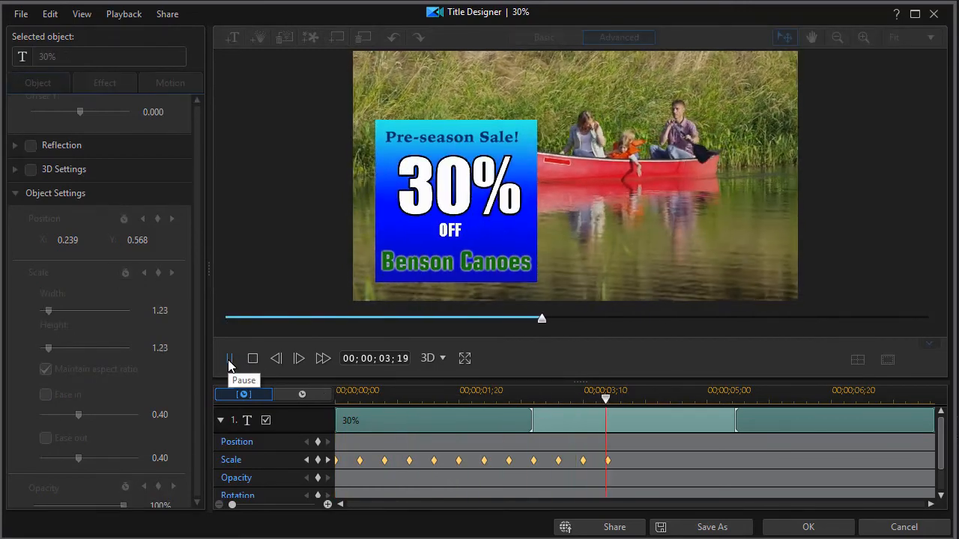
{"action": "left_click", "coordinate": [229, 358]}
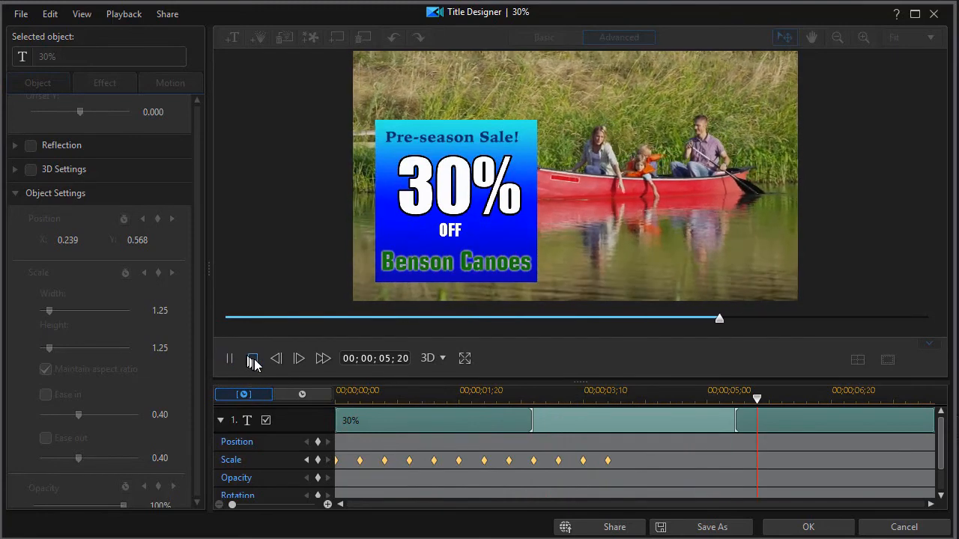
{"action": "left_click", "coordinate": [254, 358]}
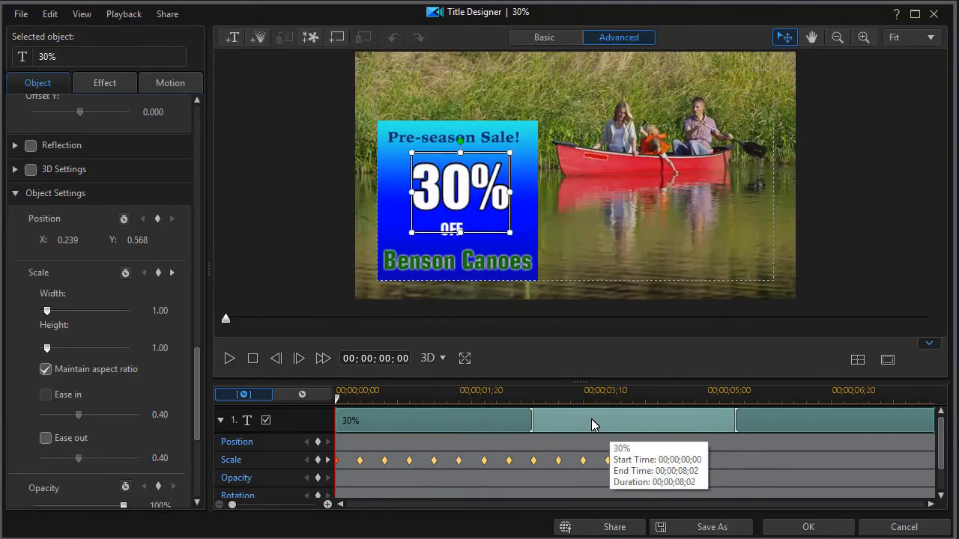
{"action": "mouse_move", "coordinate": [527, 433]}
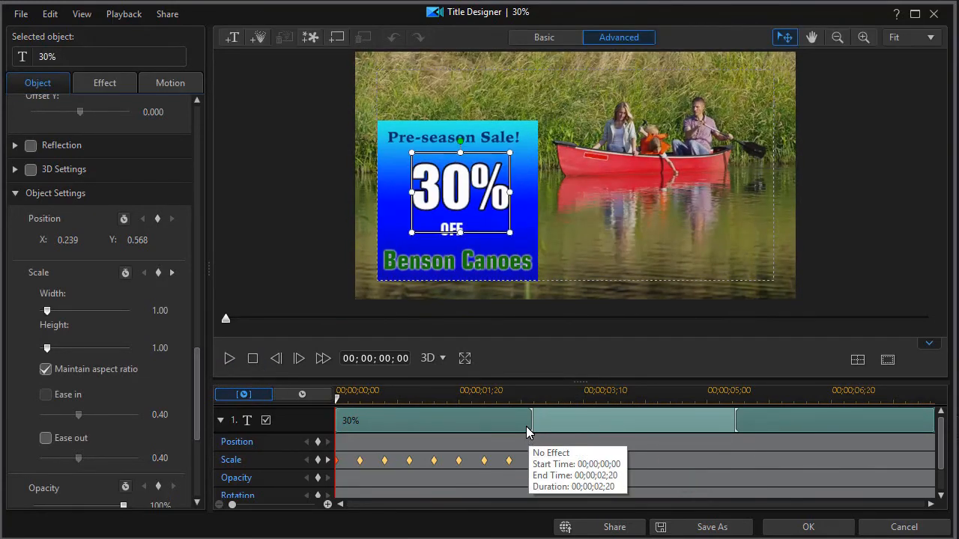